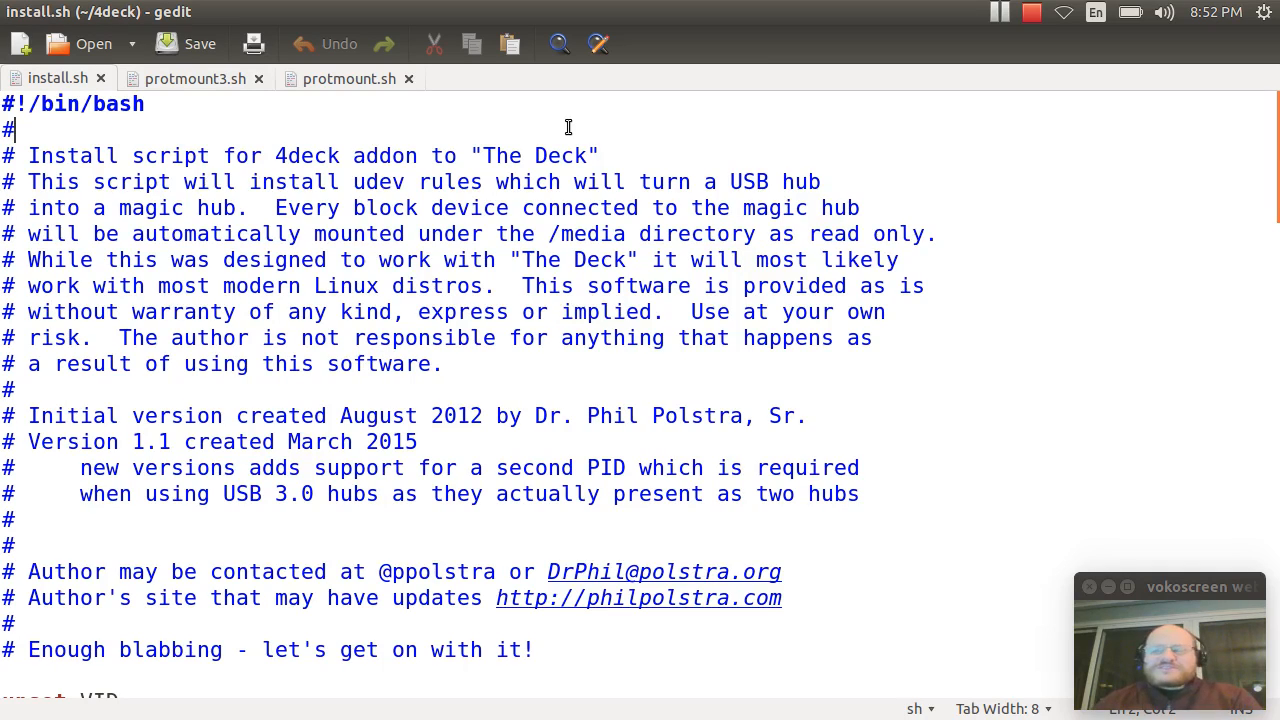
{"action": "mouse_move", "coordinate": [529, 189]}
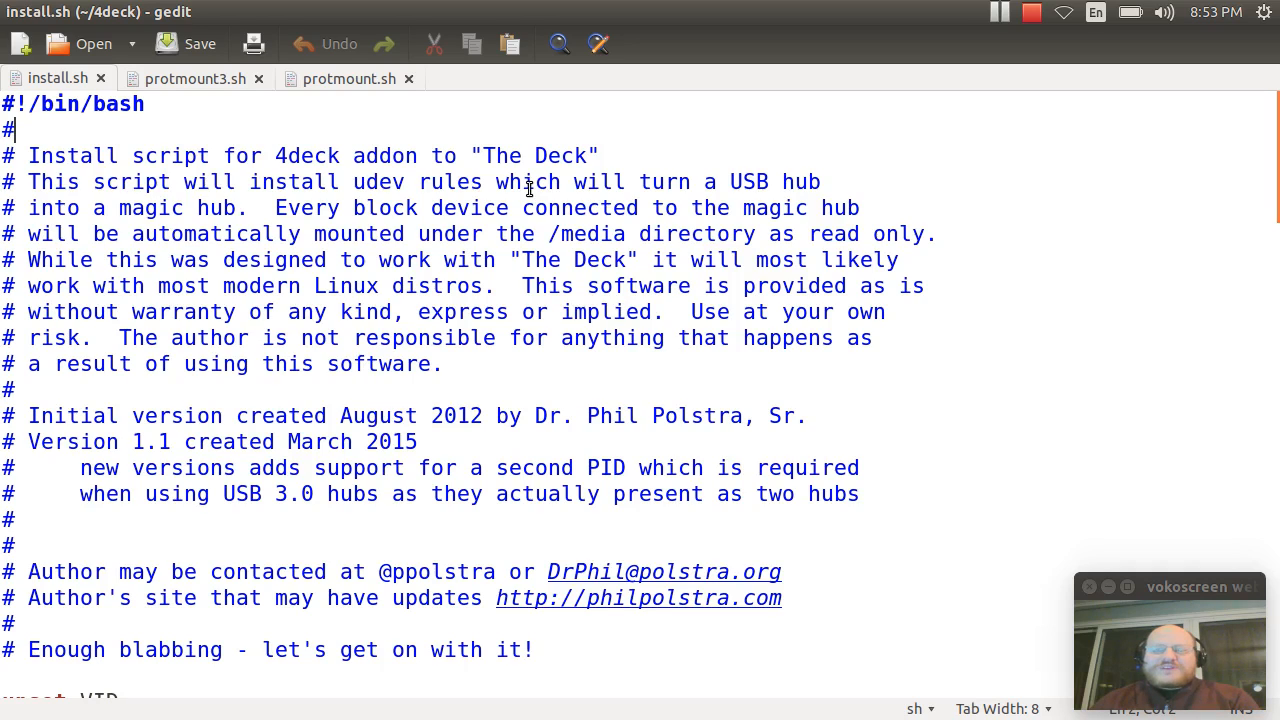
{"action": "mouse_move", "coordinate": [479, 154]}
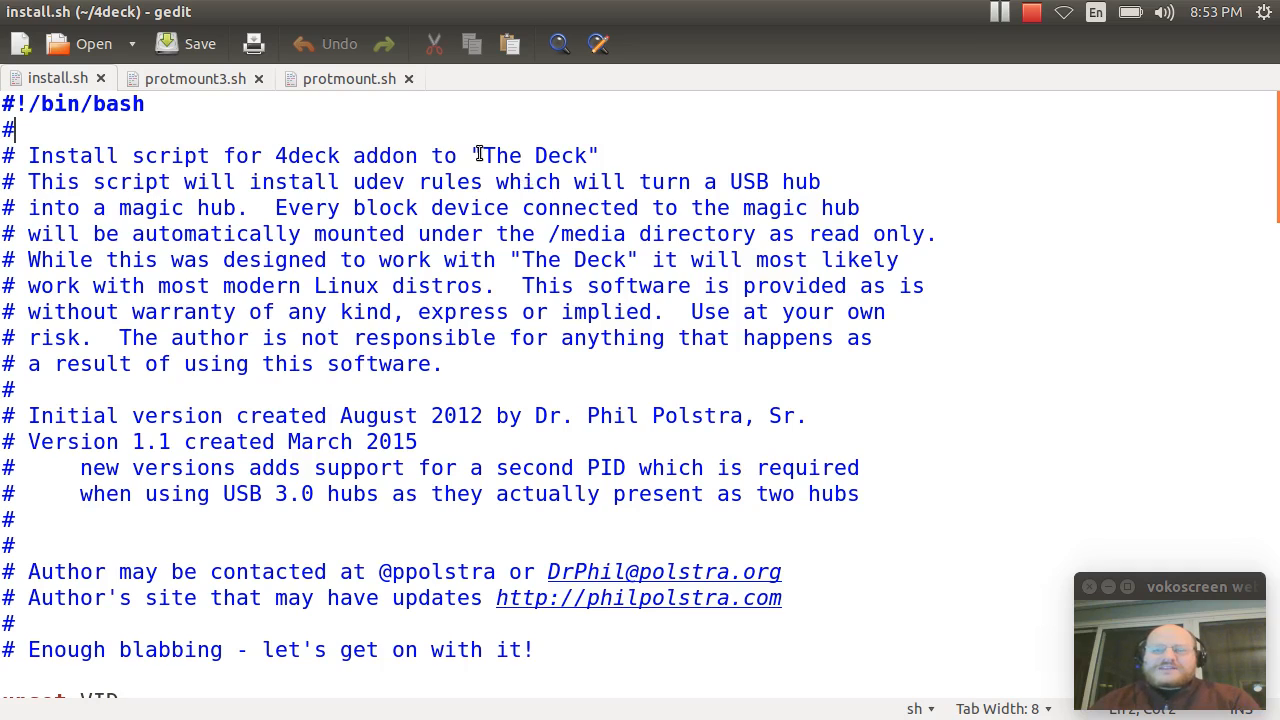
{"action": "mouse_move", "coordinate": [340, 115]}
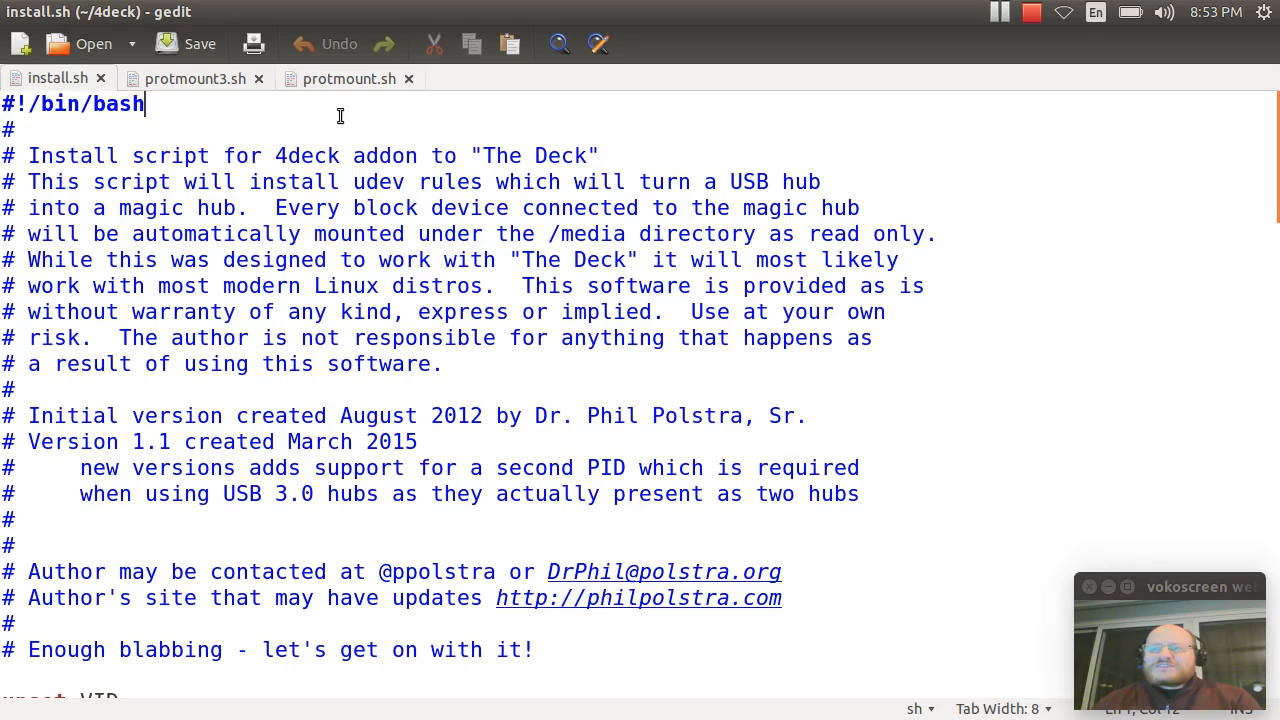
- Scroll through install.sh and point out the --vid and optional --pid2 parameters
{"action": "scroll", "scroll_direction": "down", "scroll_amount": 3}
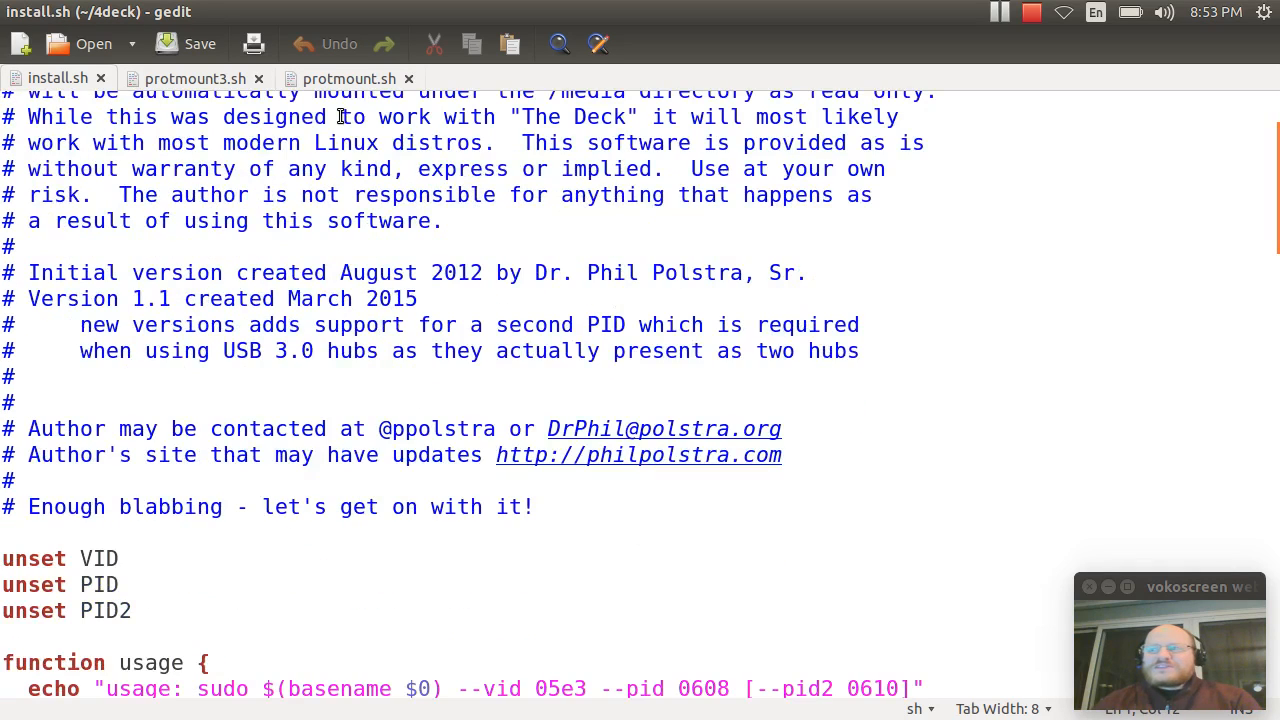
{"action": "scroll", "scroll_direction": "down", "scroll_amount": 3}
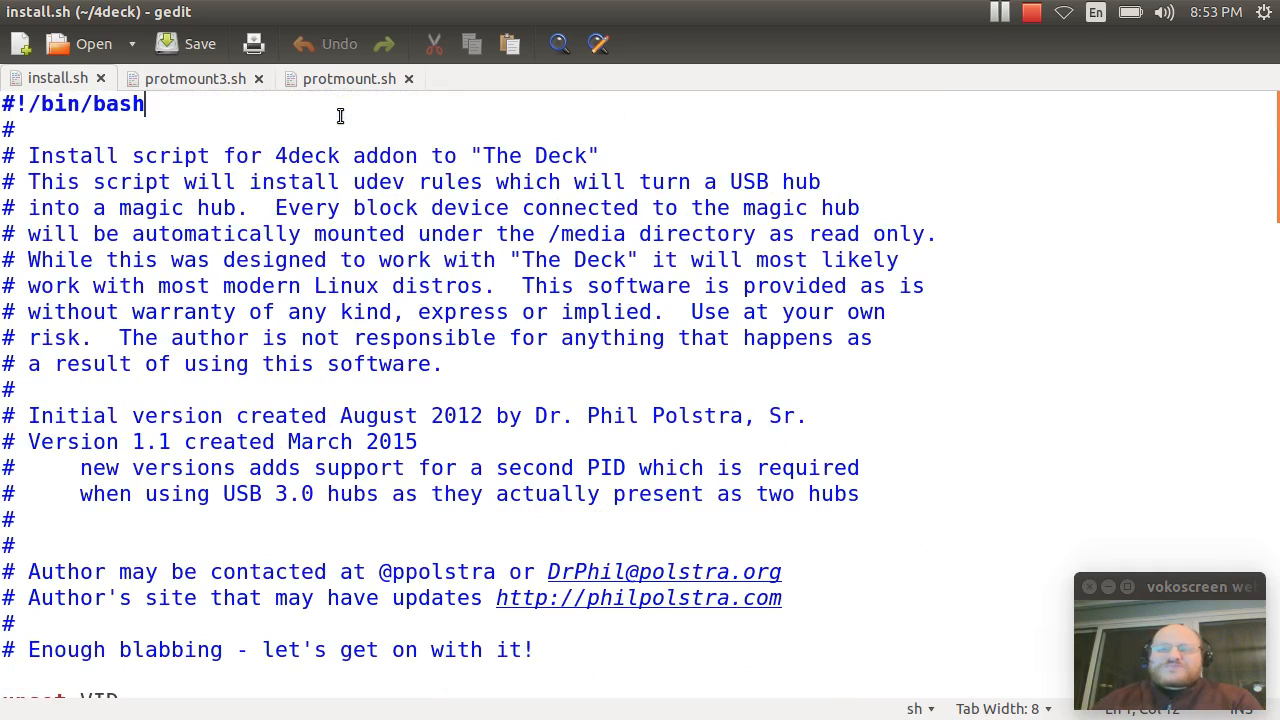
{"action": "scroll", "scroll_direction": "down", "scroll_amount": 3}
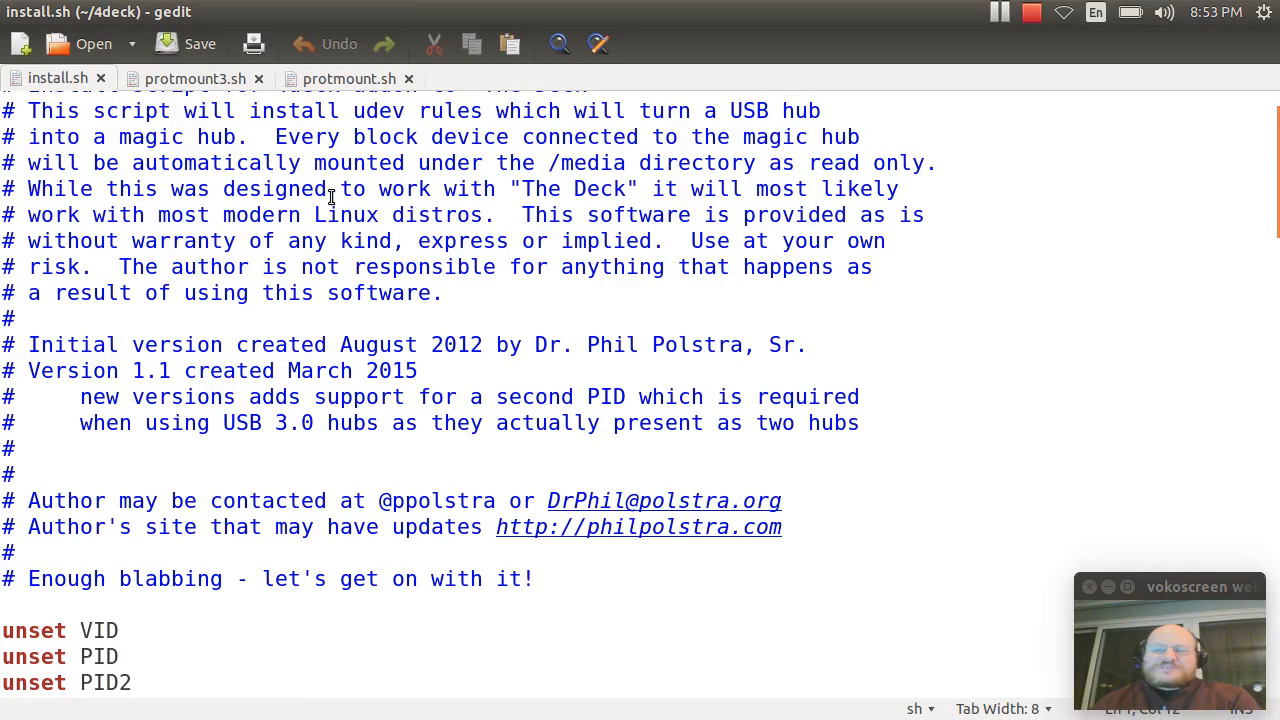
{"action": "scroll", "scroll_direction": "down", "scroll_amount": 3}
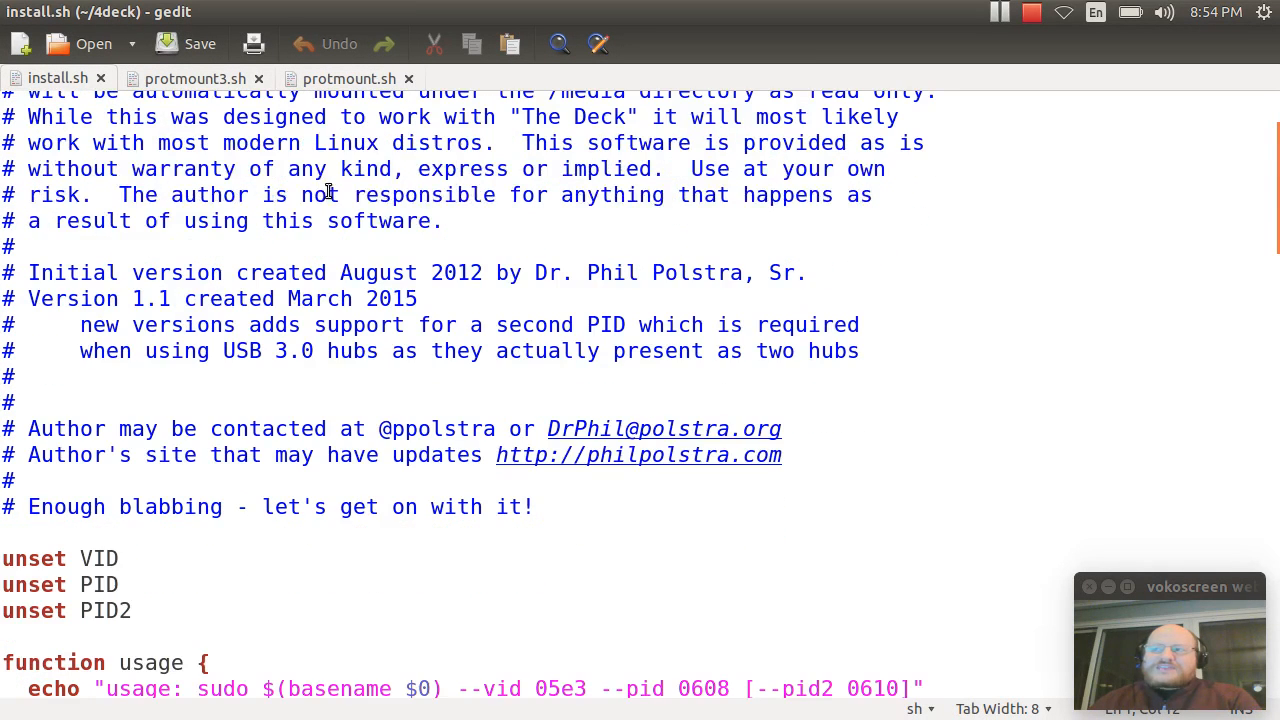
{"action": "scroll", "scroll_direction": "up", "scroll_amount": 3}
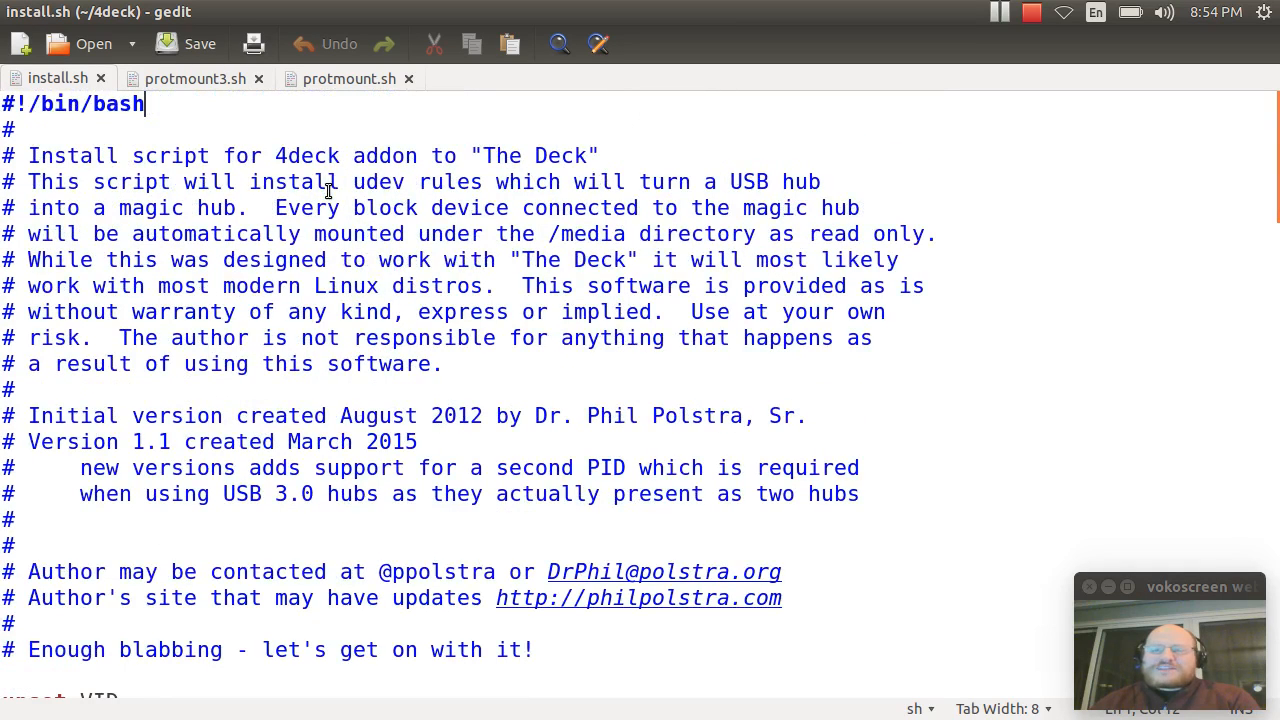
{"action": "scroll", "scroll_direction": "down", "scroll_amount": 3}
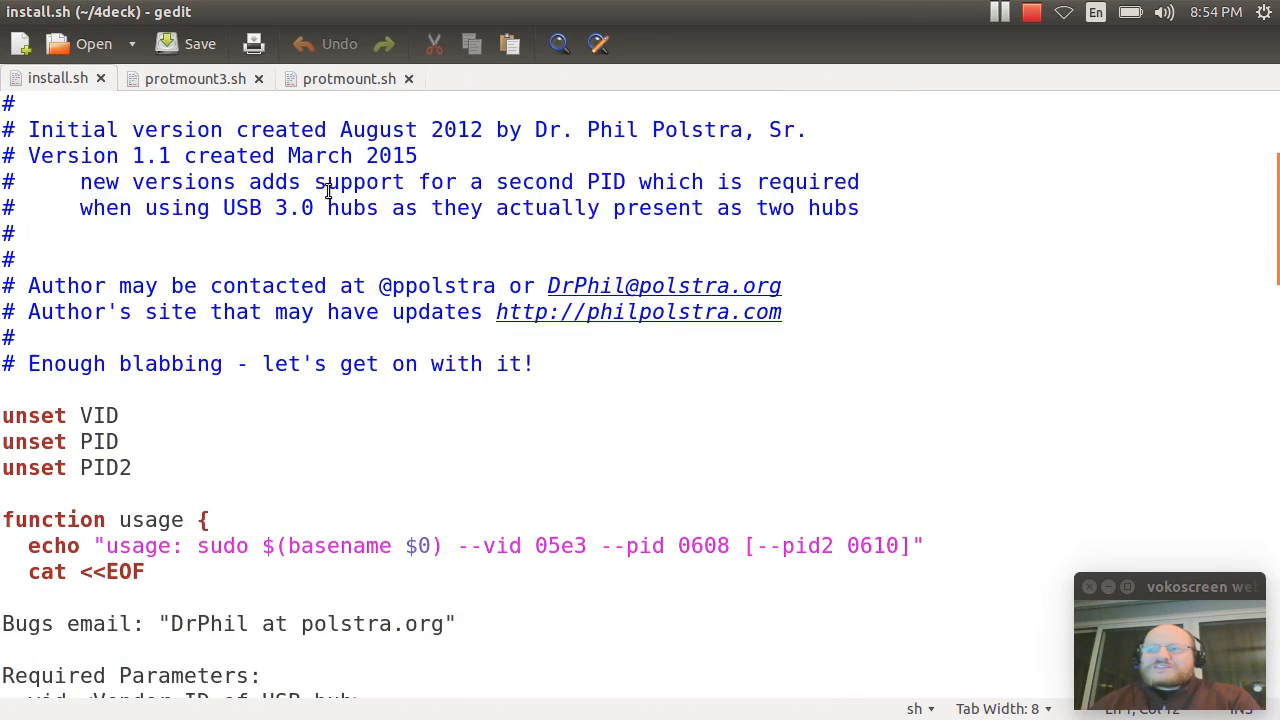
{"action": "scroll", "scroll_direction": "down", "scroll_amount": 3}
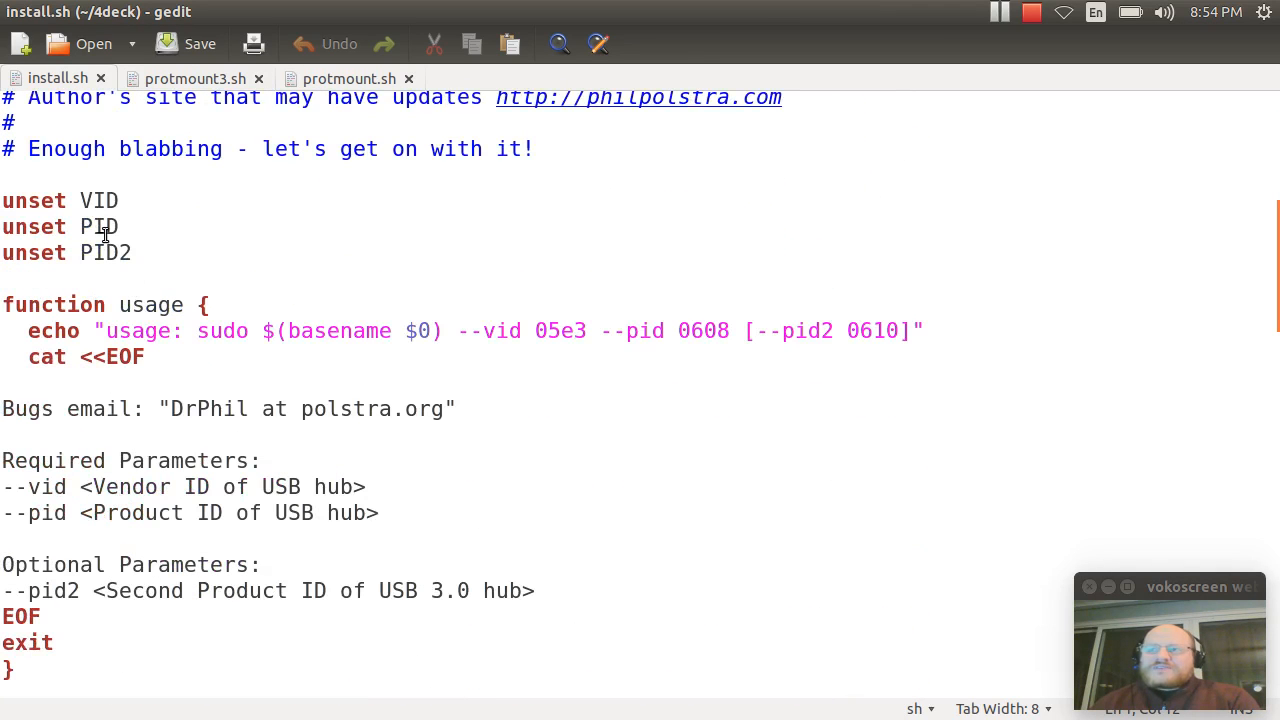
{"action": "mouse_move", "coordinate": [131, 315]}
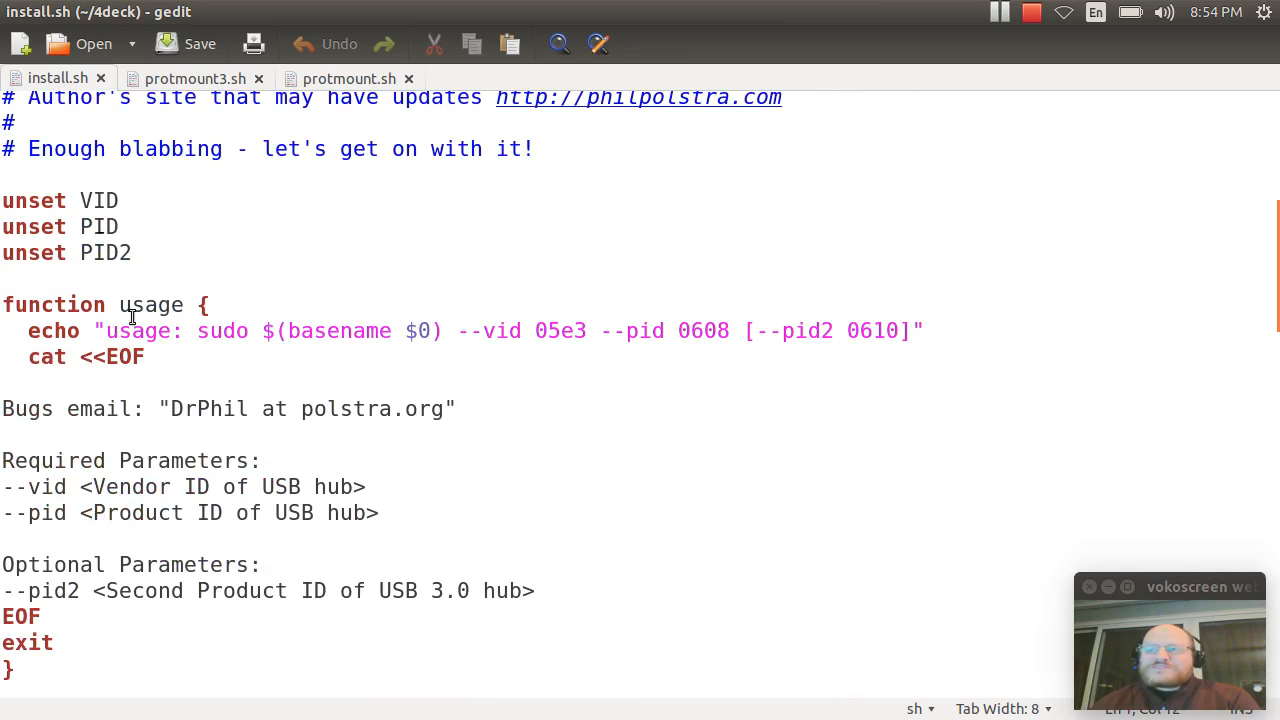
{"action": "scroll", "scroll_direction": "down", "scroll_amount": 3}
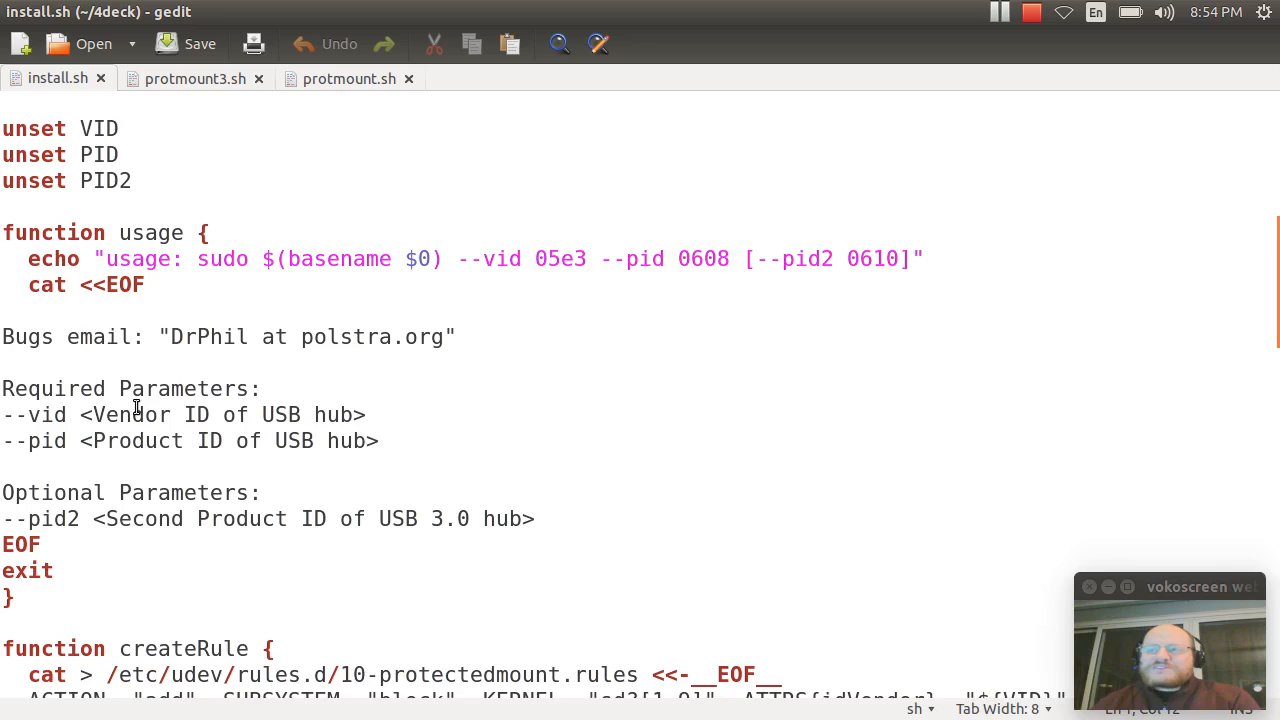
{"action": "scroll", "scroll_direction": "down", "scroll_amount": 3}
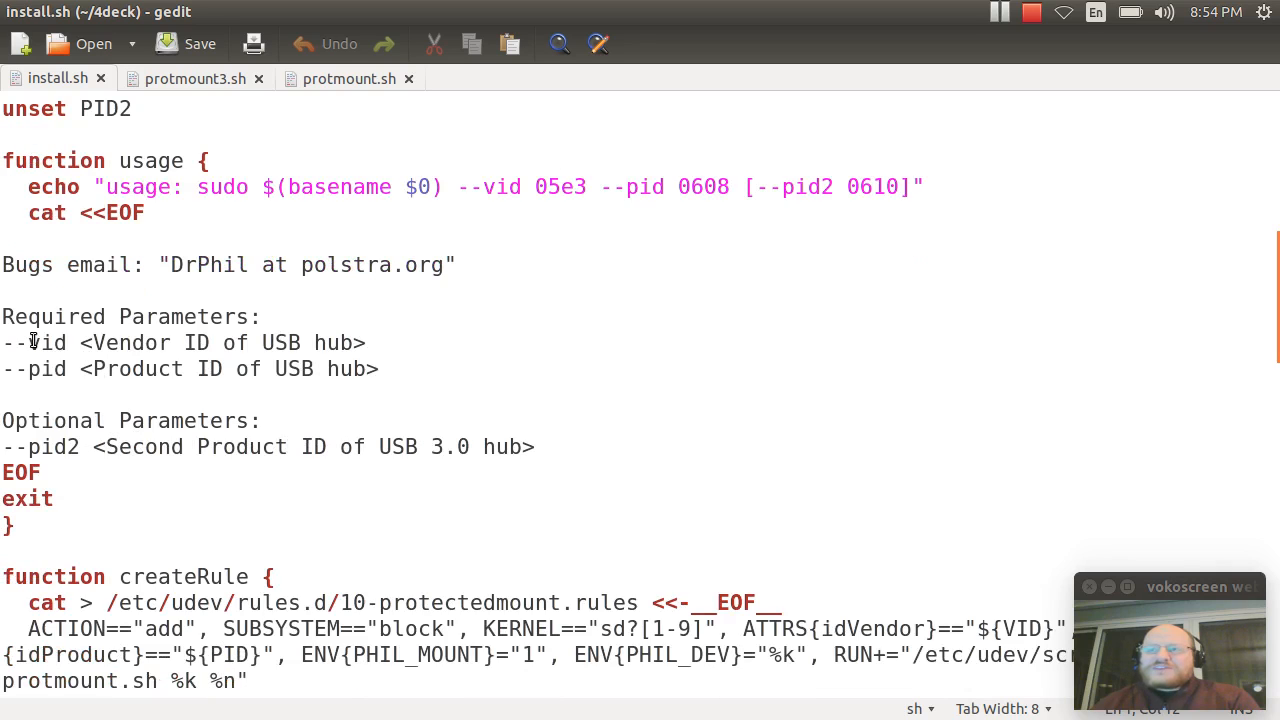
{"action": "left_click", "coordinate": [30, 342]}
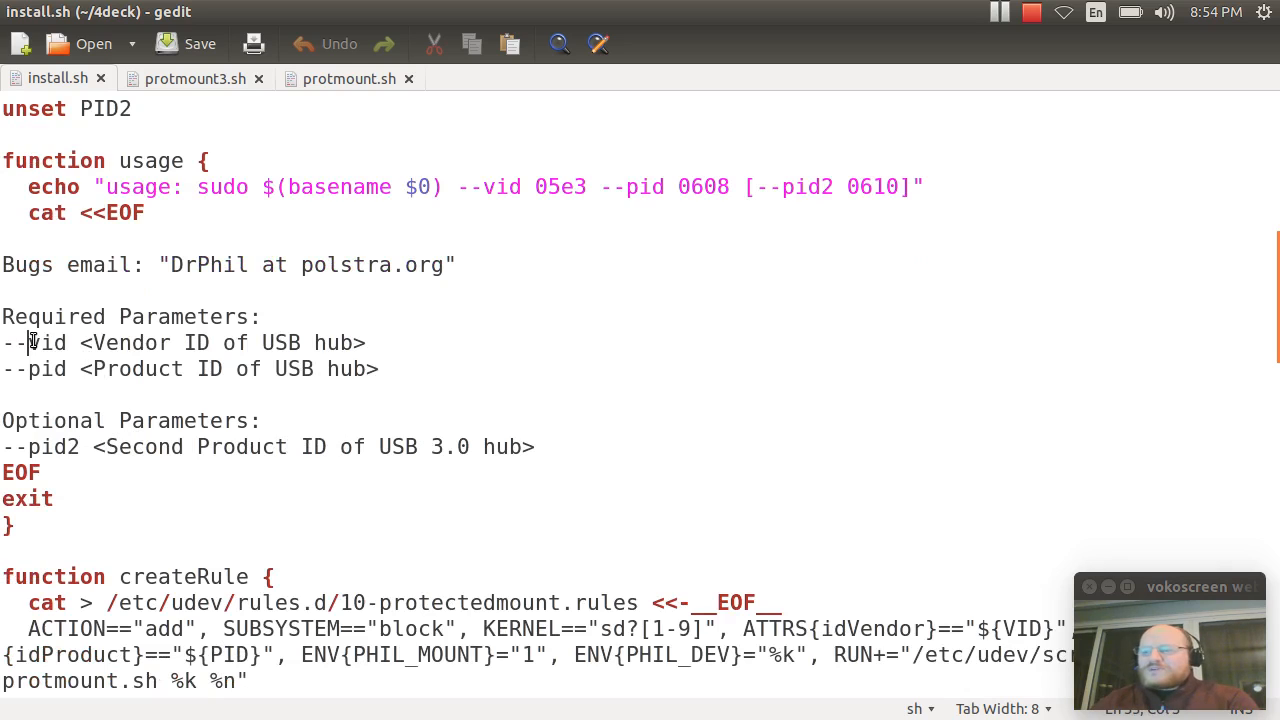
{"action": "left_click", "coordinate": [262, 420]}
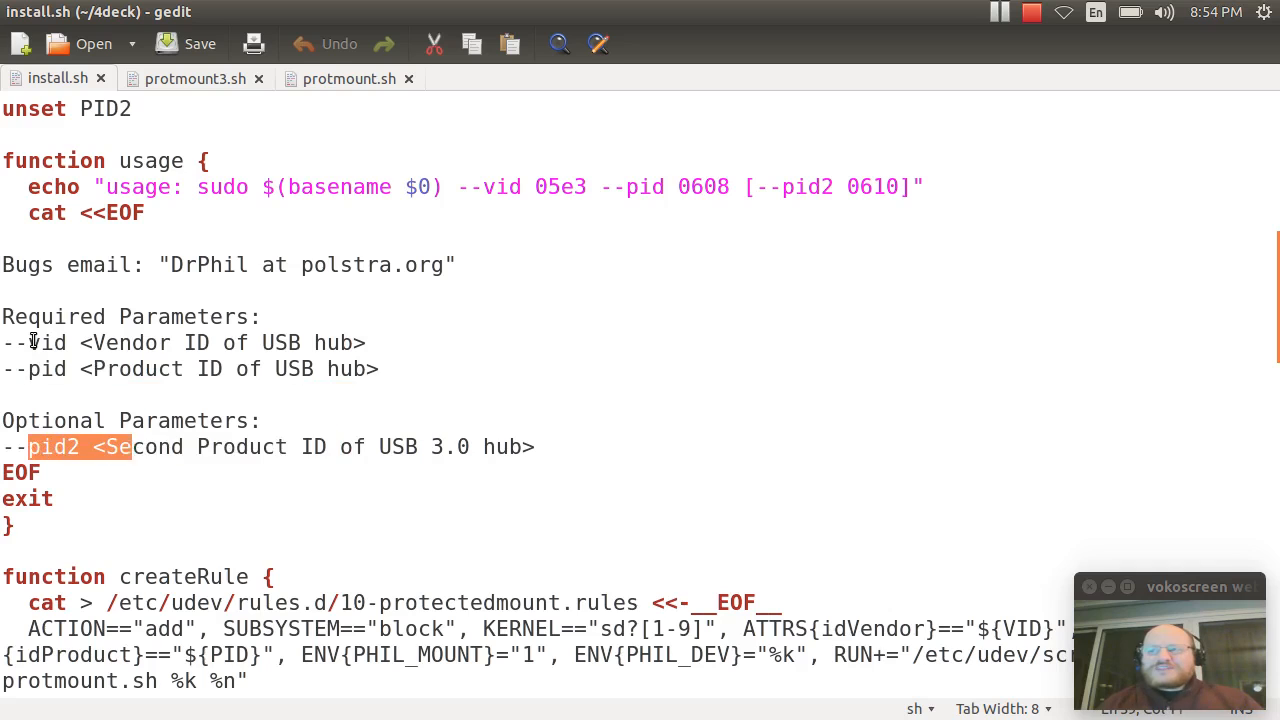
{"action": "left_click_drag", "start_coordinate": [130, 447], "coordinate": [535, 447]}
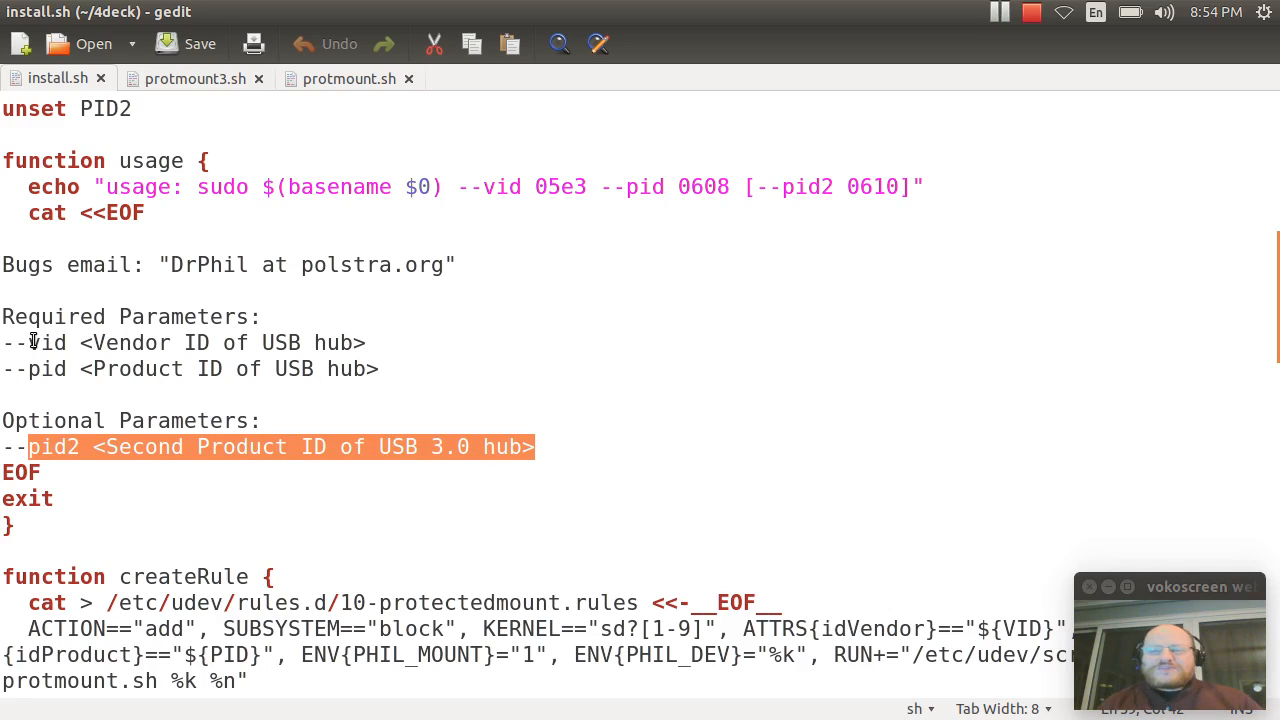
- Explain the add rule for block devices: vendor ID match, PHIL_MOUNT flag, PHIL_DEV variable
{"action": "scroll", "scroll_direction": "down", "scroll_amount": 3}
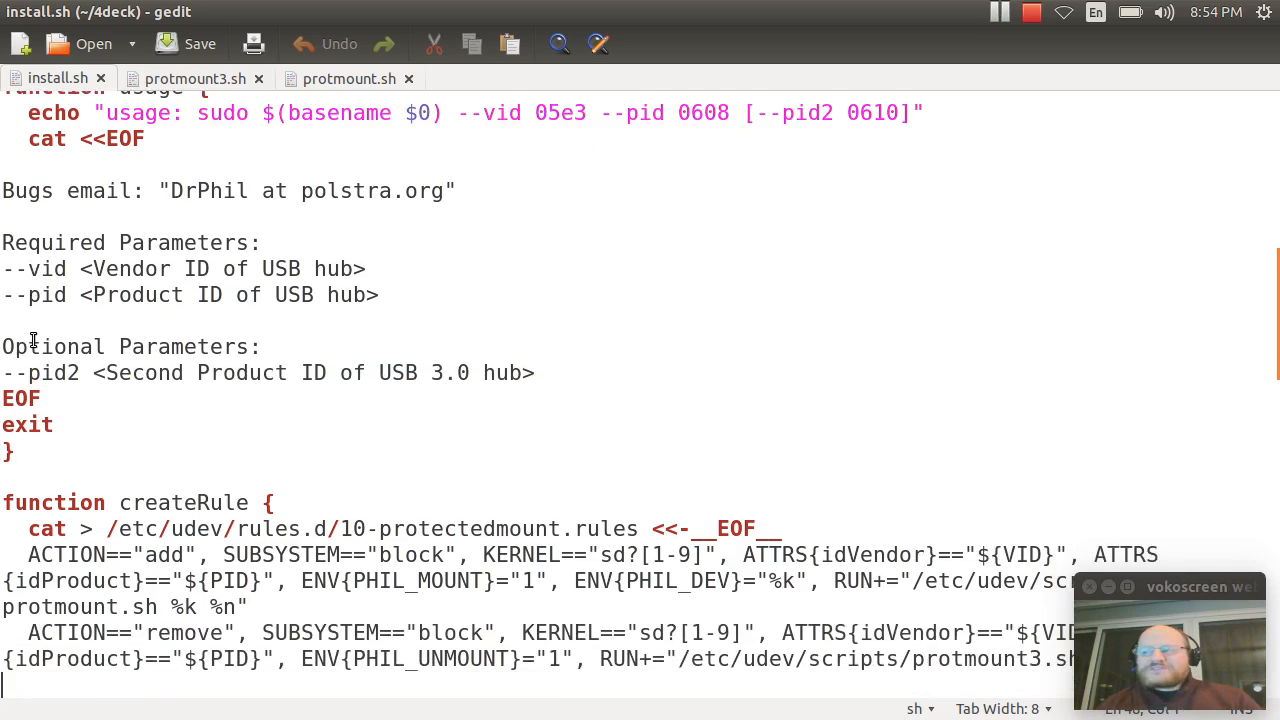
{"action": "scroll", "scroll_direction": "down", "scroll_amount": 3}
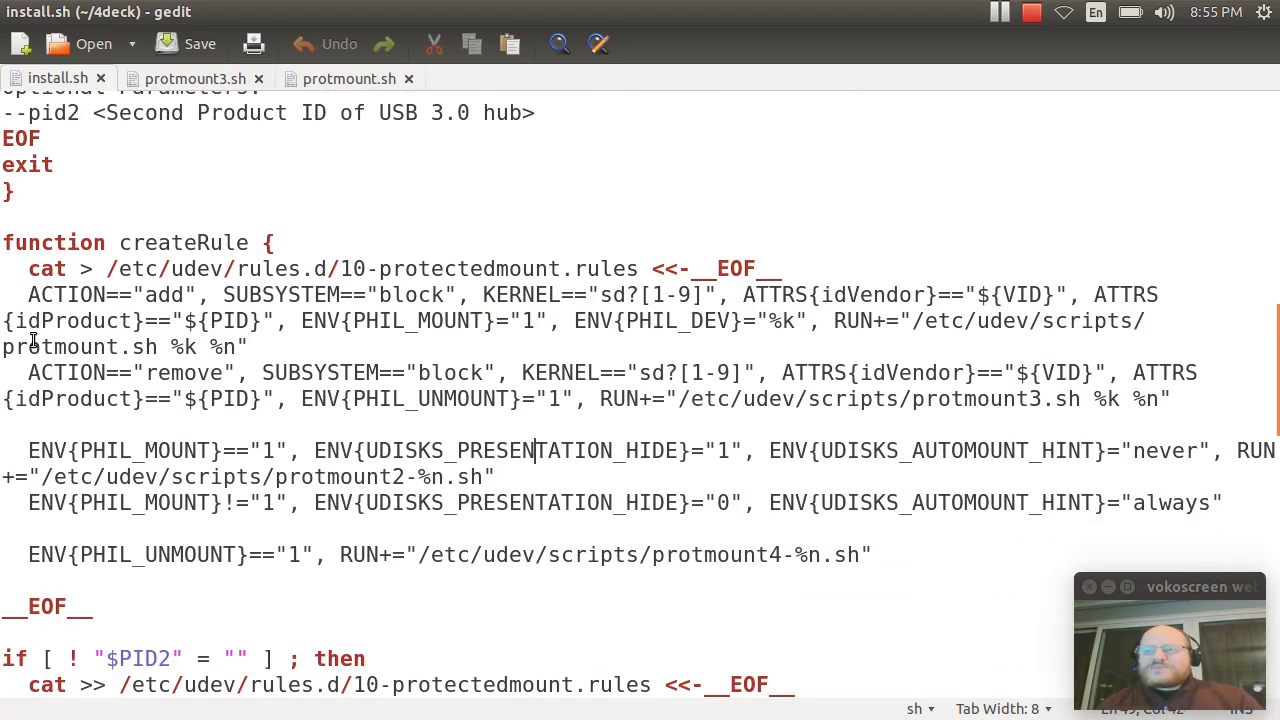
{"action": "left_click", "coordinate": [250, 347]}
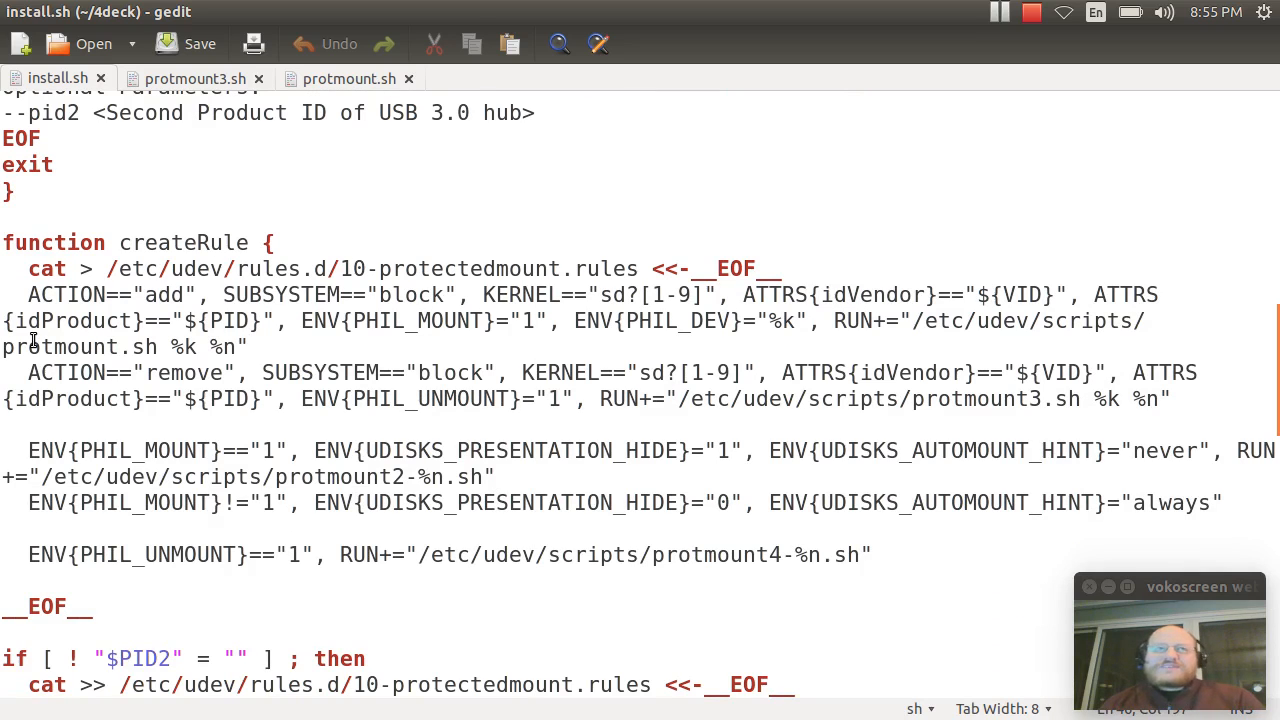
{"action": "left_click", "coordinate": [250, 346]}
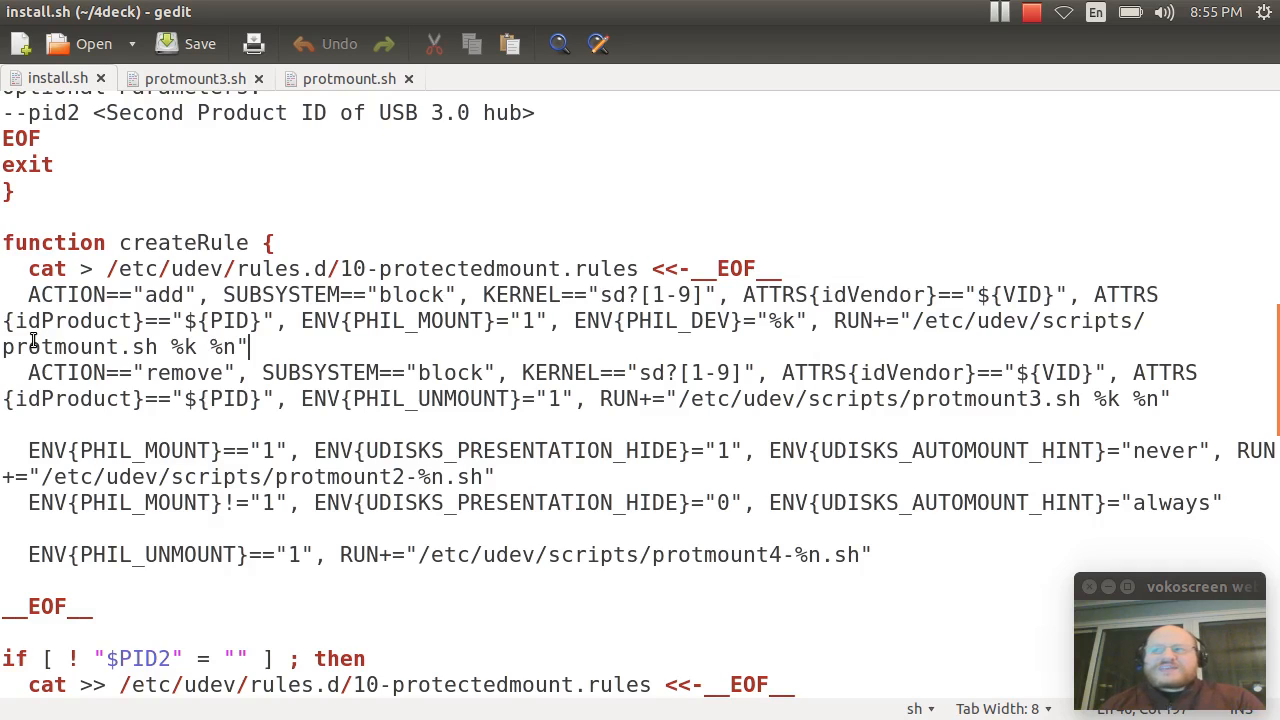
{"action": "left_click", "coordinate": [548, 294]}
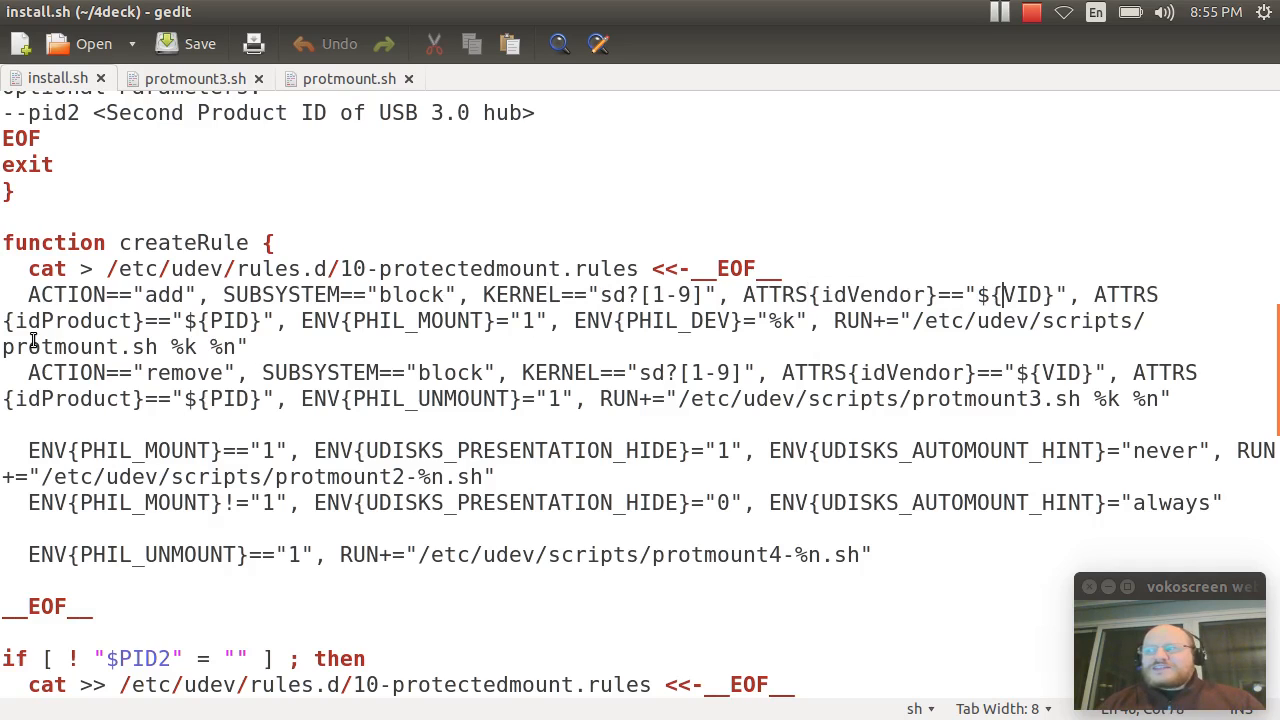
{"action": "double_click", "coordinate": [1021, 294]}
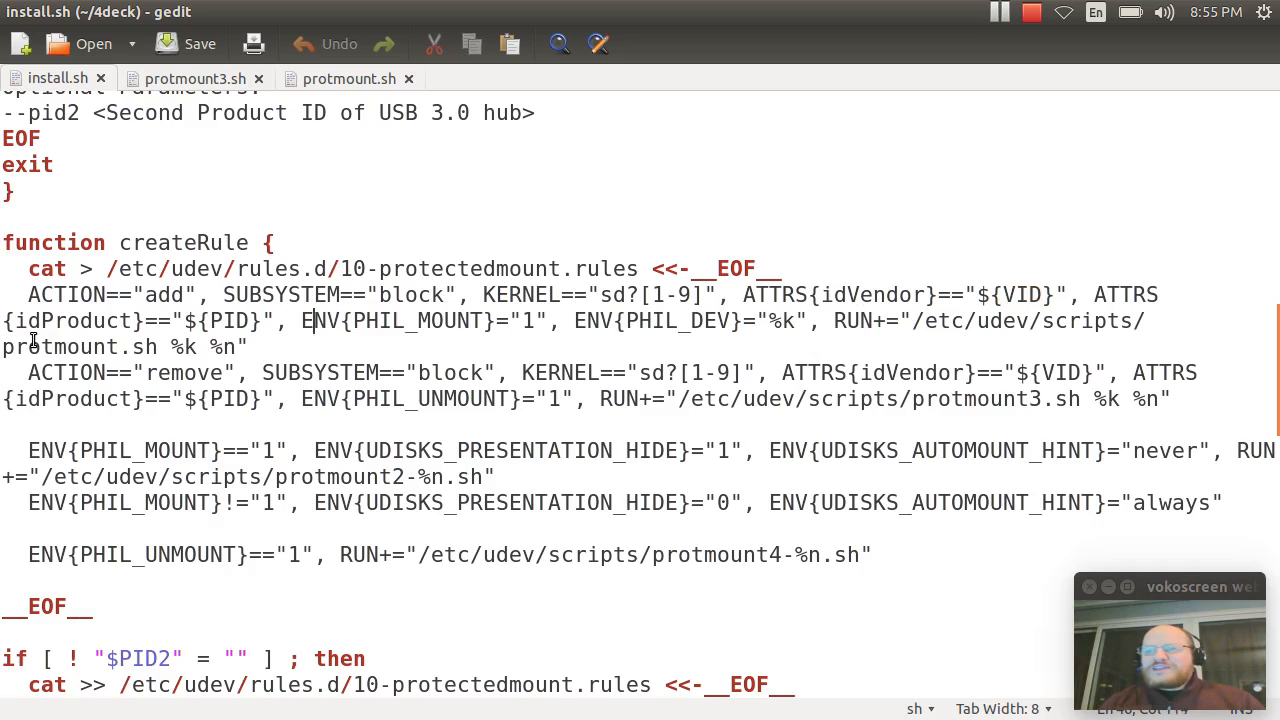
{"action": "double_click", "coordinate": [225, 320]}
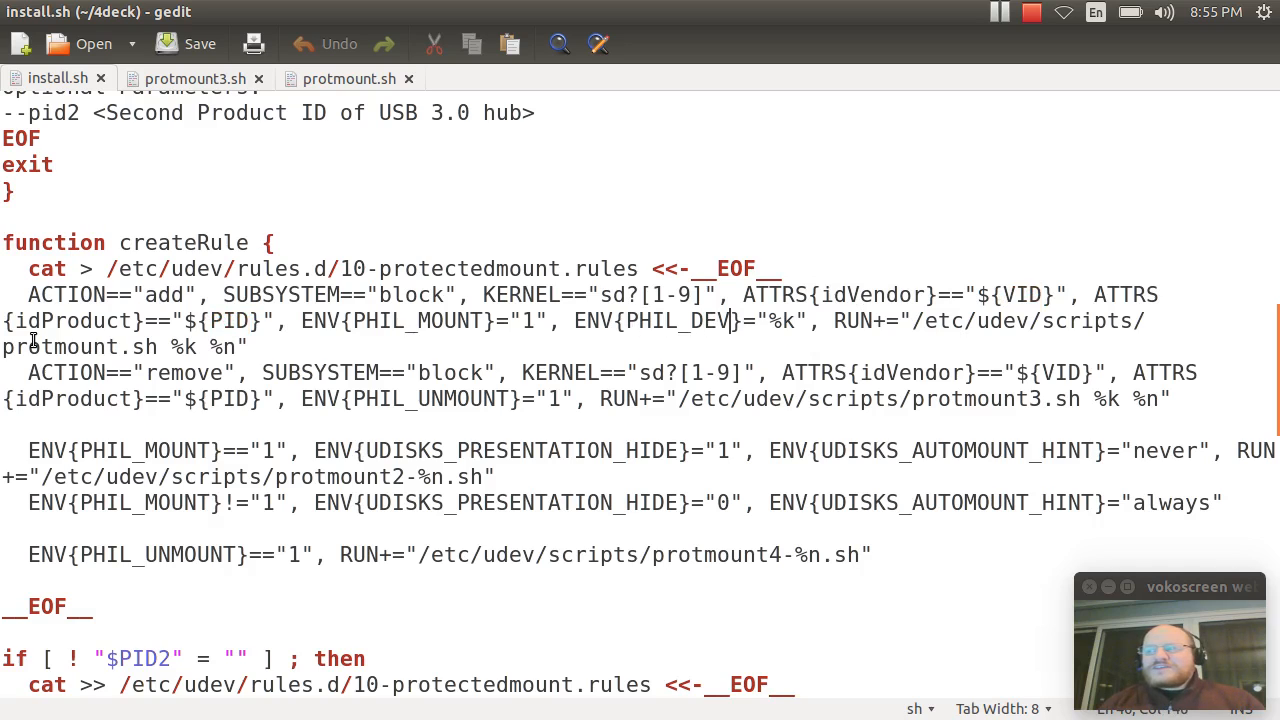
- Point out the add rule's script path, %k and %n arguments, and the protmount3.sh remove rule
{"action": "left_click", "coordinate": [768, 320]}
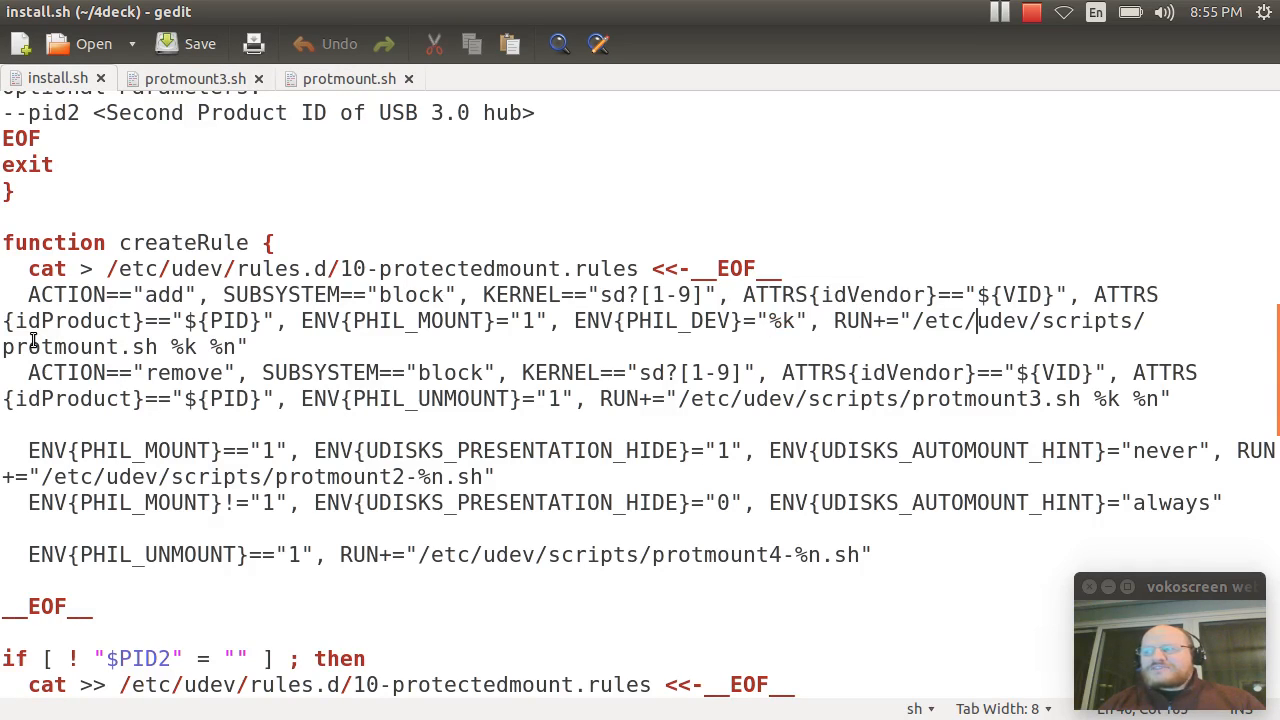
{"action": "double_click", "coordinate": [1040, 321]}
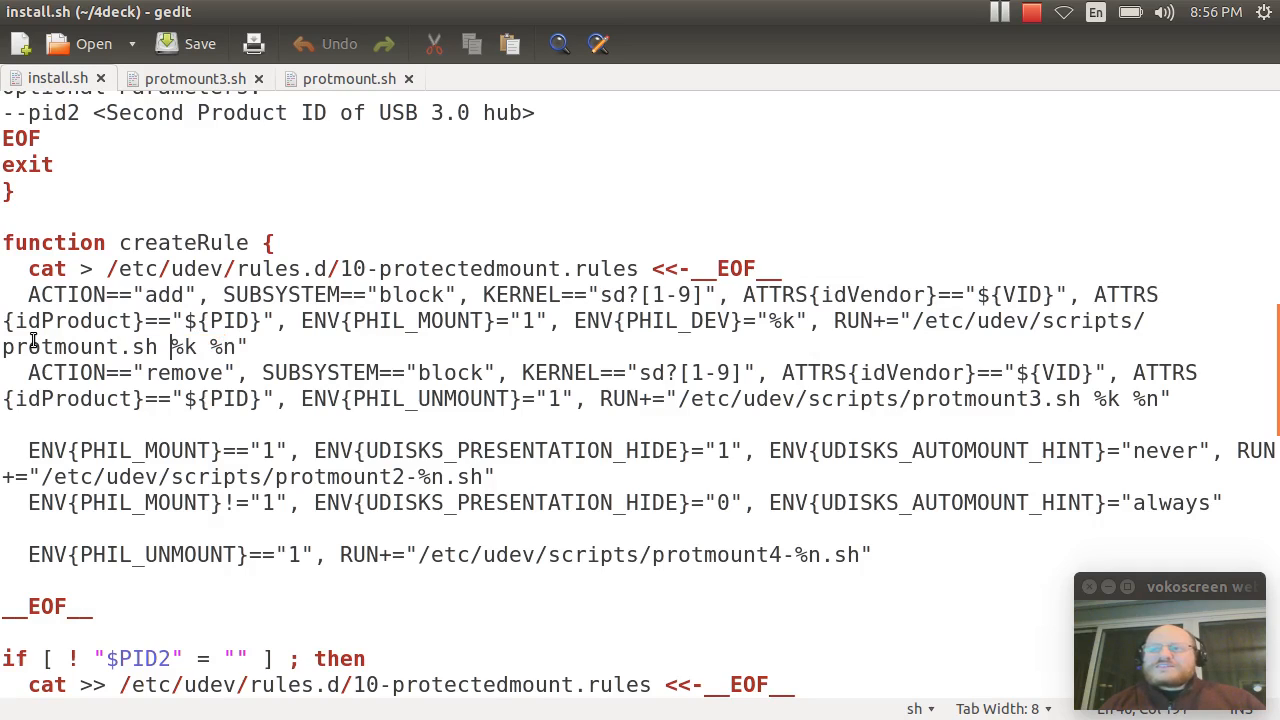
{"action": "double_click", "coordinate": [183, 346]}
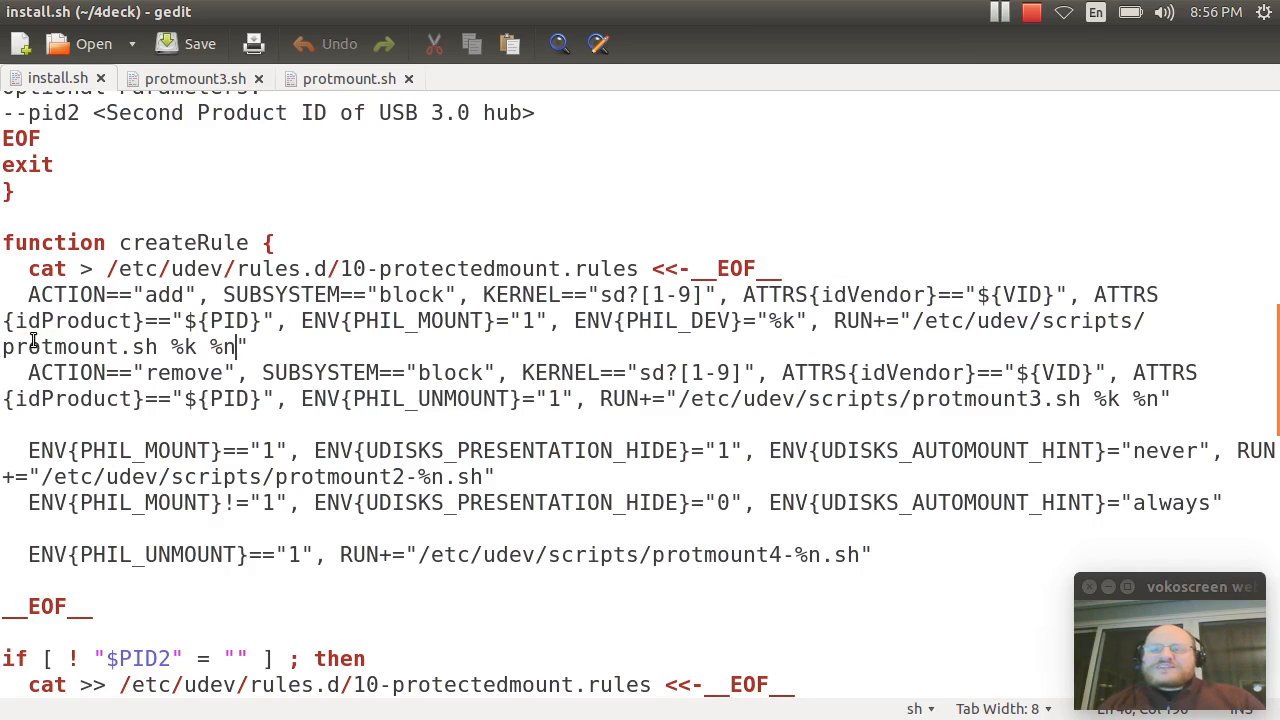
{"action": "left_click", "coordinate": [229, 294]}
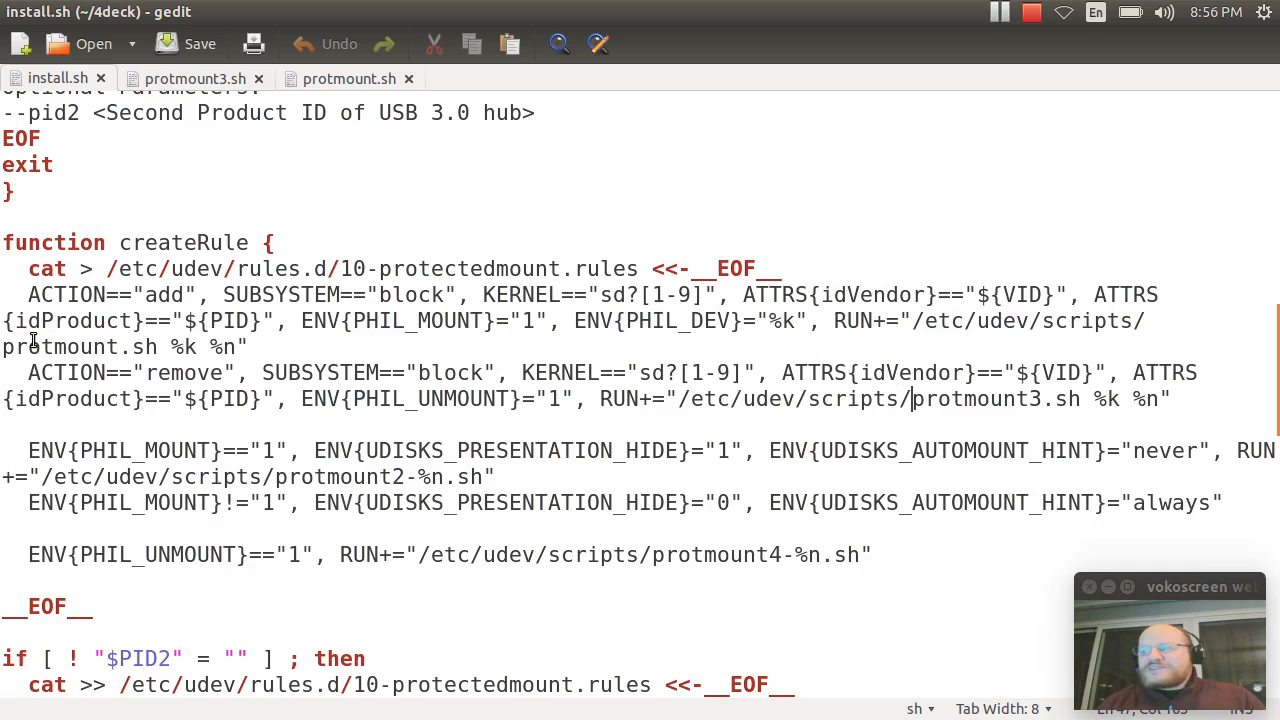
{"action": "double_click", "coordinate": [985, 398]}
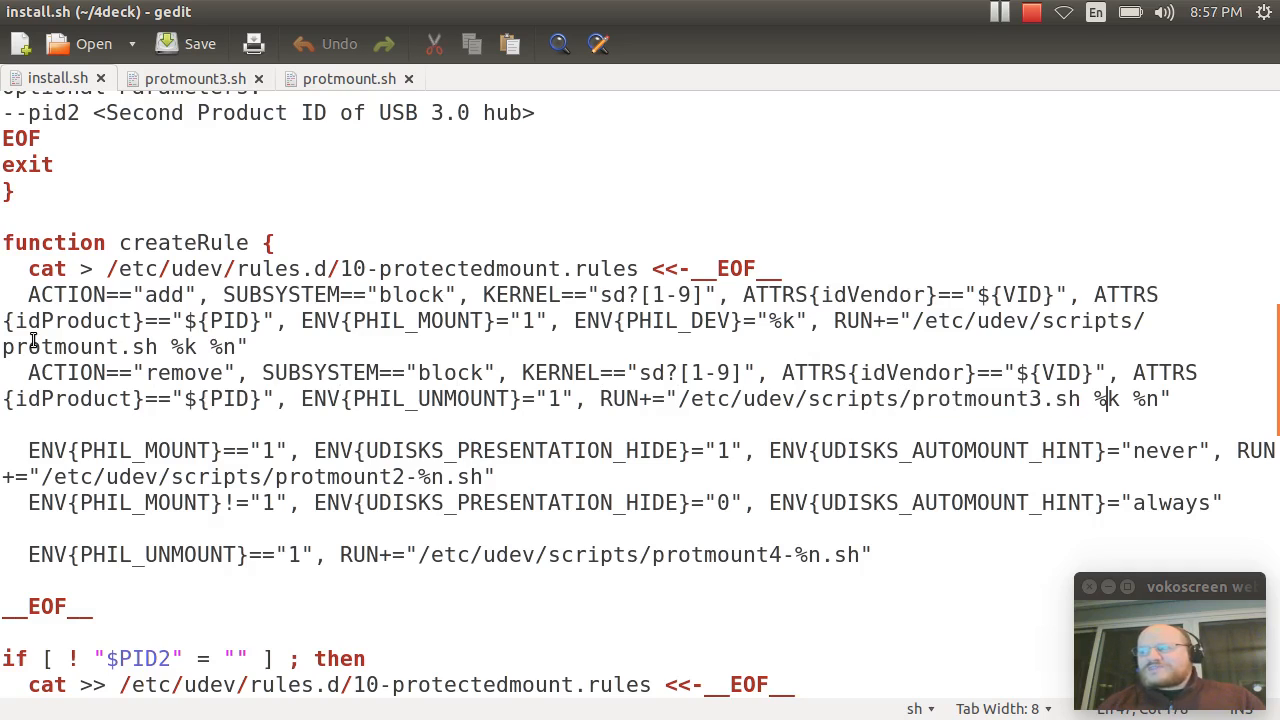
{"action": "left_click", "coordinate": [495, 476]}
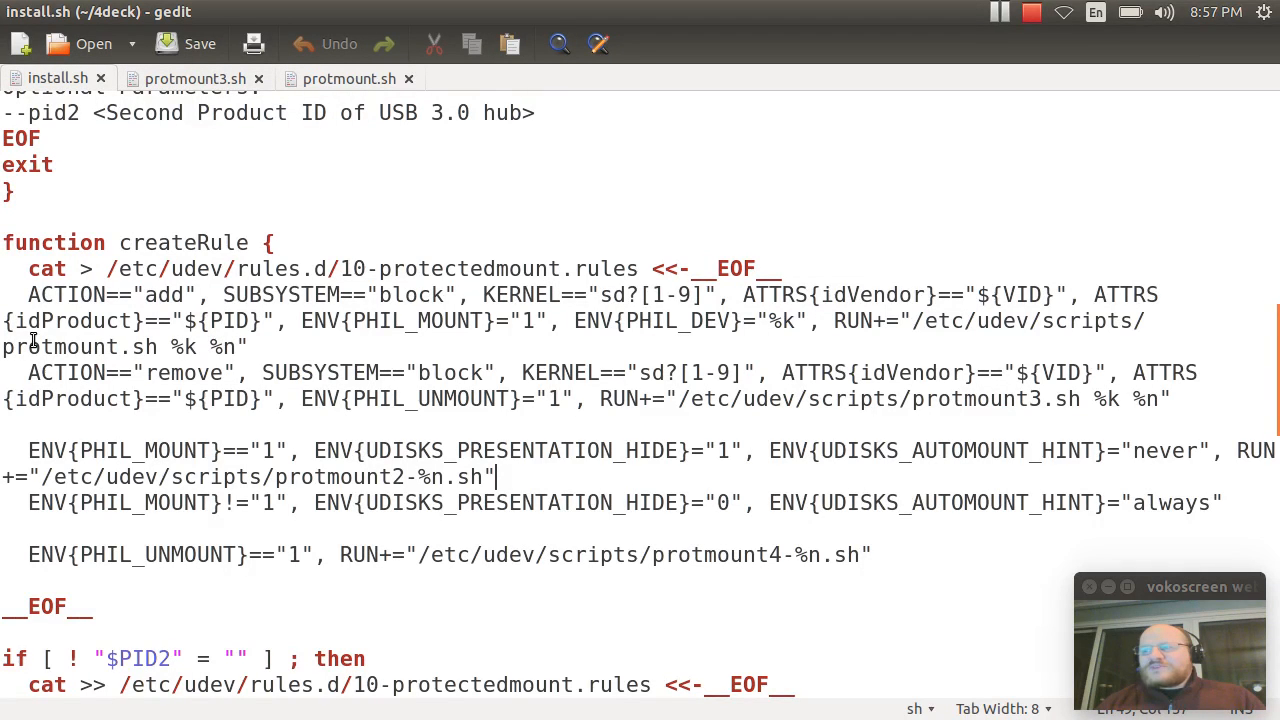
- Point out the protmount2 hide rule, automount always rule, and protmount4-%n.sh unmount script
{"action": "left_click", "coordinate": [1140, 450]}
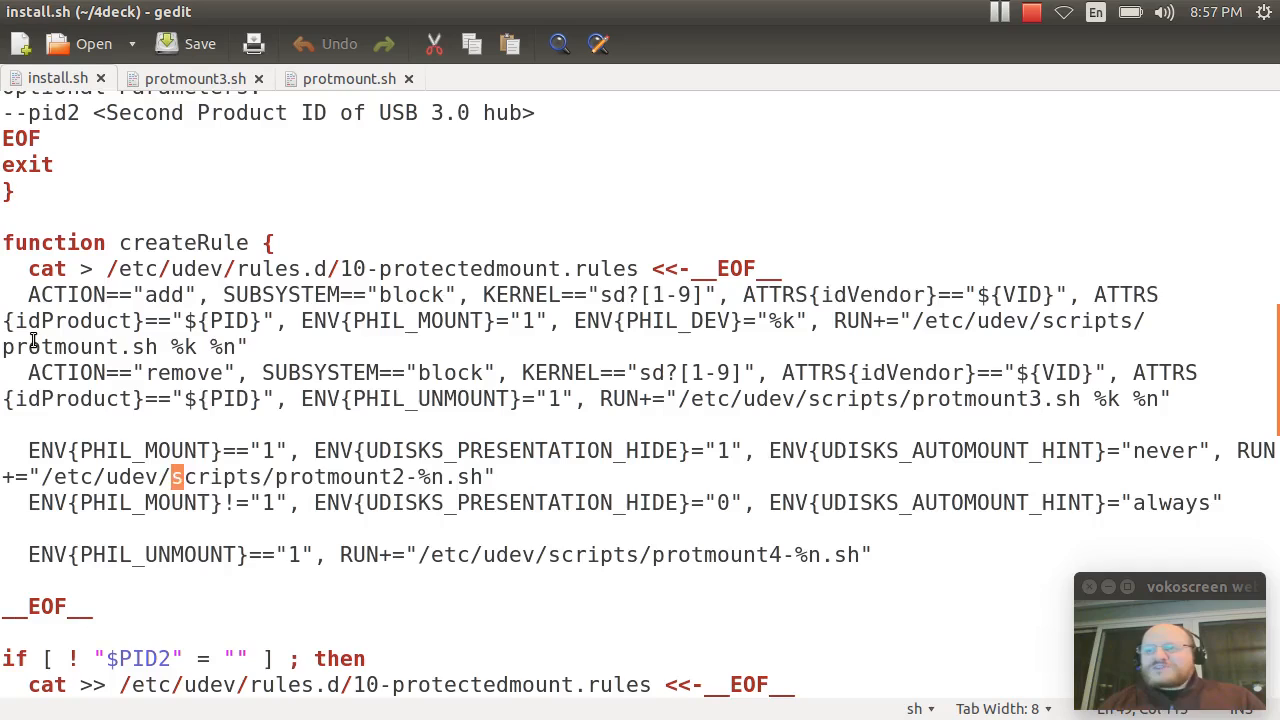
{"action": "double_click", "coordinate": [325, 477]}
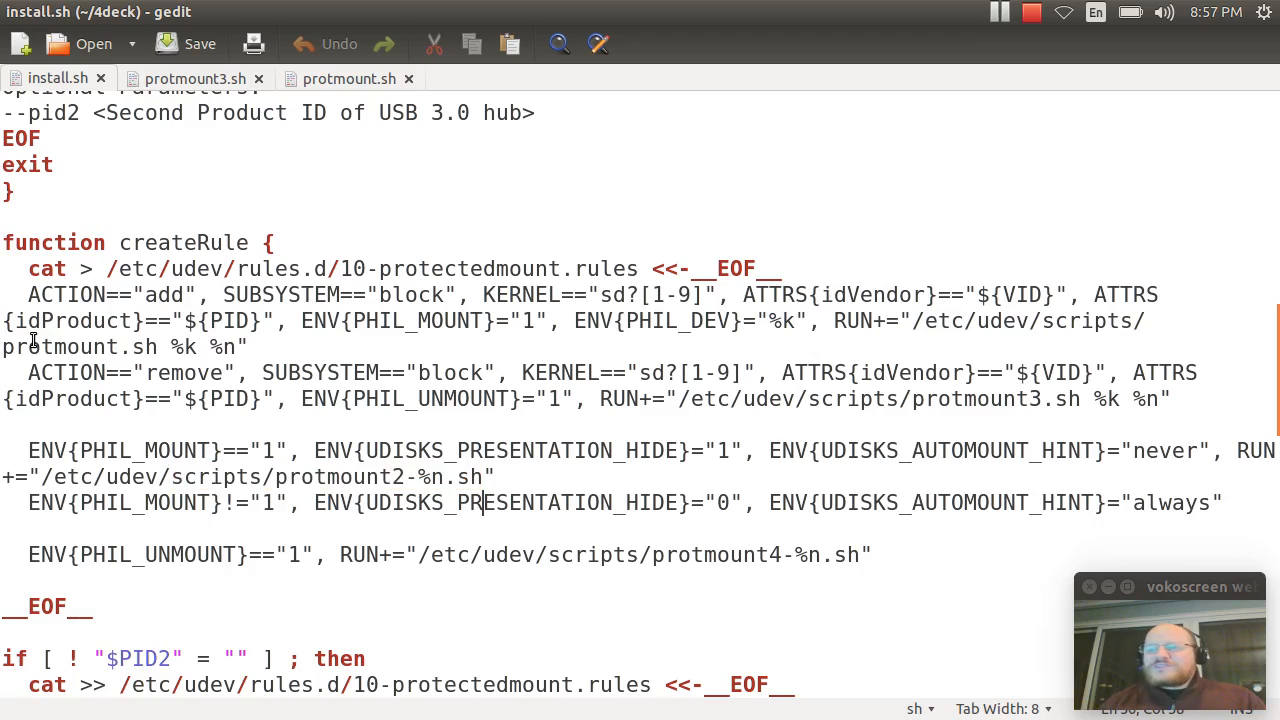
{"action": "left_click", "coordinate": [470, 554]}
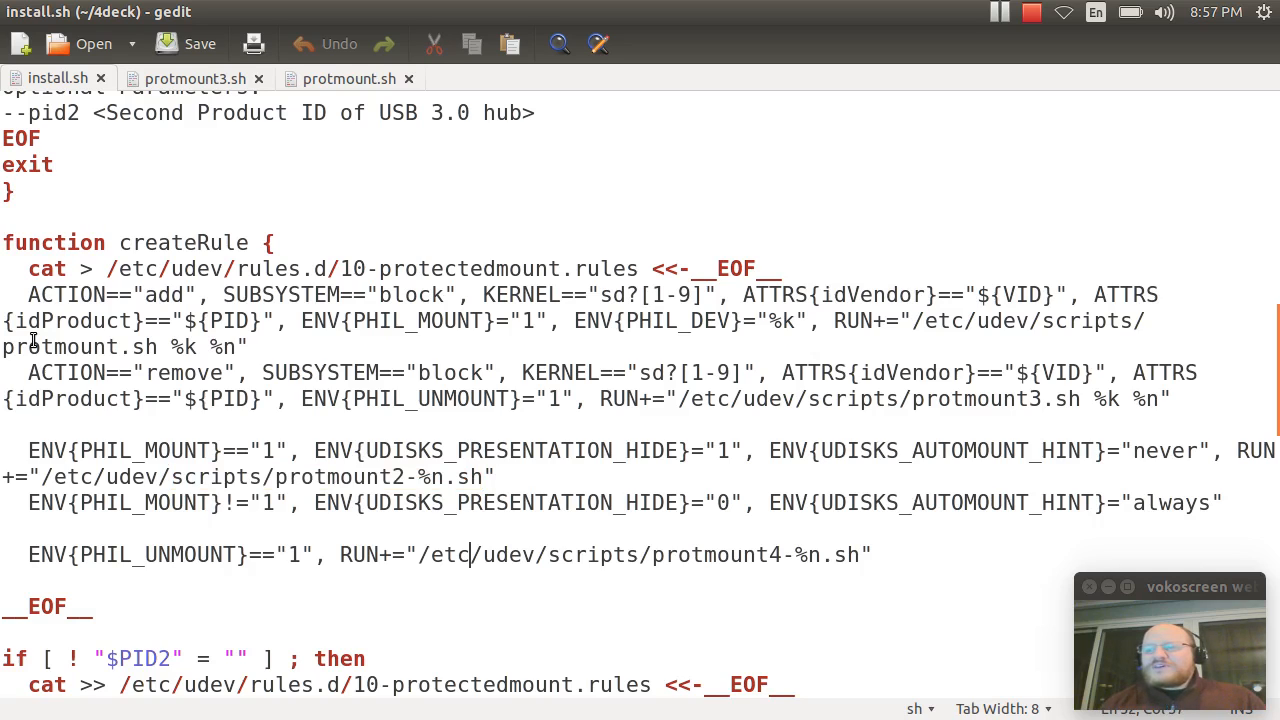
{"action": "left_click", "coordinate": [651, 555]}
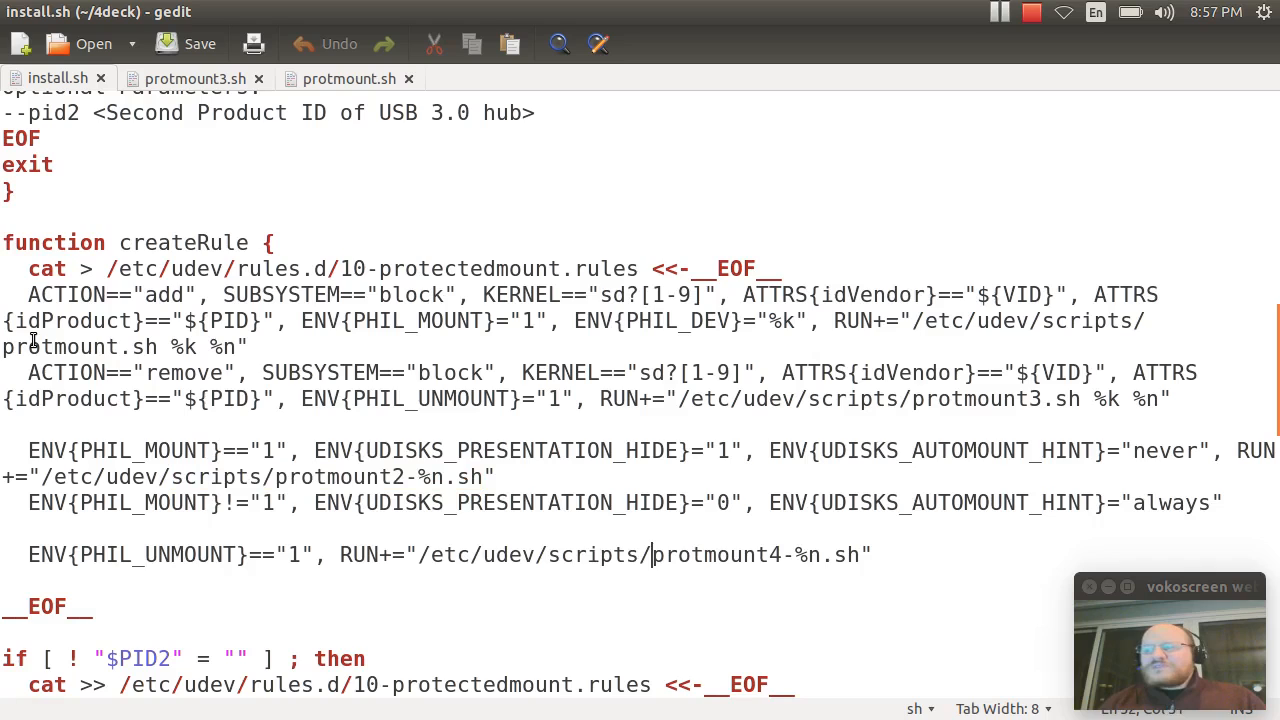
{"action": "double_click", "coordinate": [735, 555]}
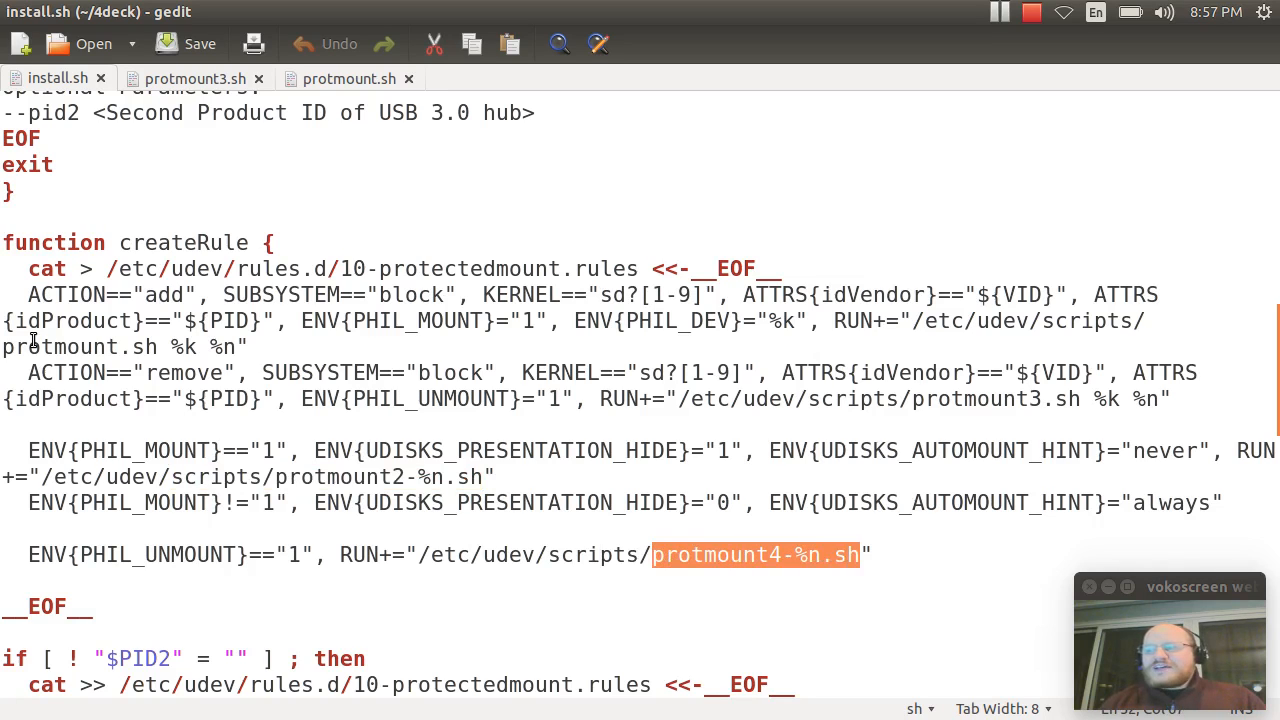
- Walk through the second-hub rules and their PID2 variable
{"action": "scroll", "scroll_direction": "down", "scroll_amount": 3}
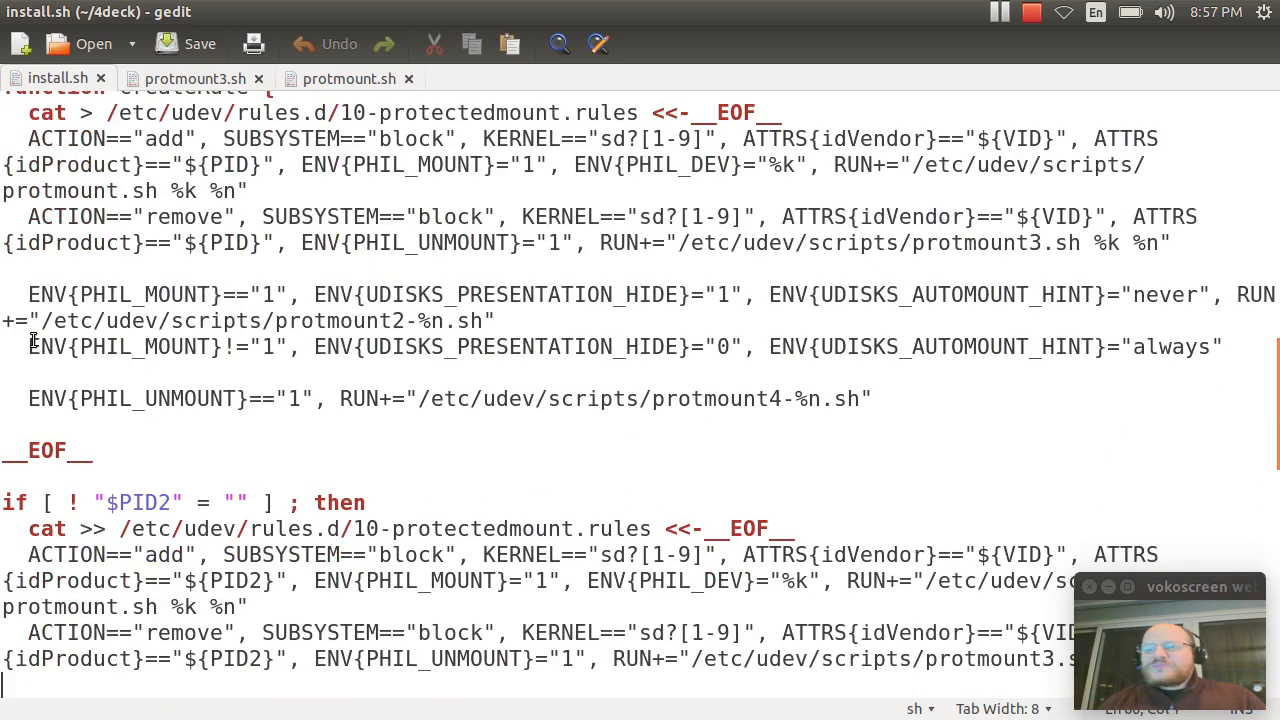
{"action": "scroll", "scroll_direction": "down", "scroll_amount": 3}
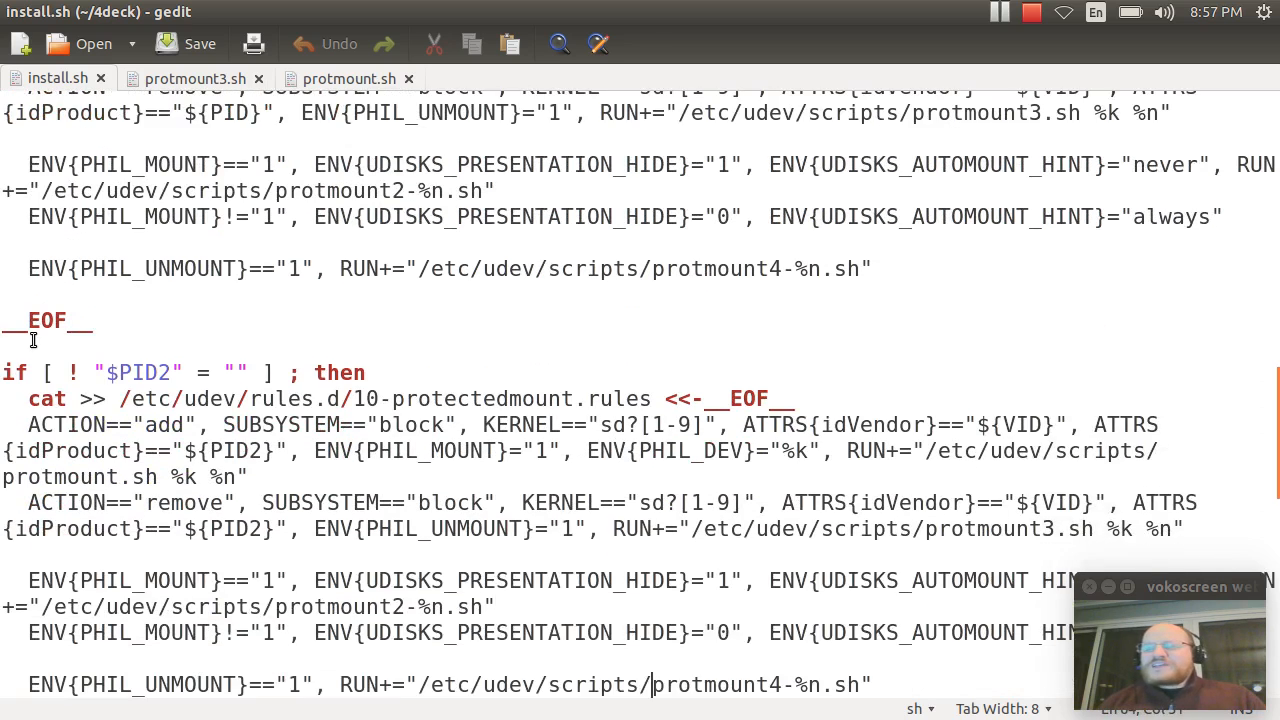
{"action": "scroll", "scroll_direction": "down", "scroll_amount": 3}
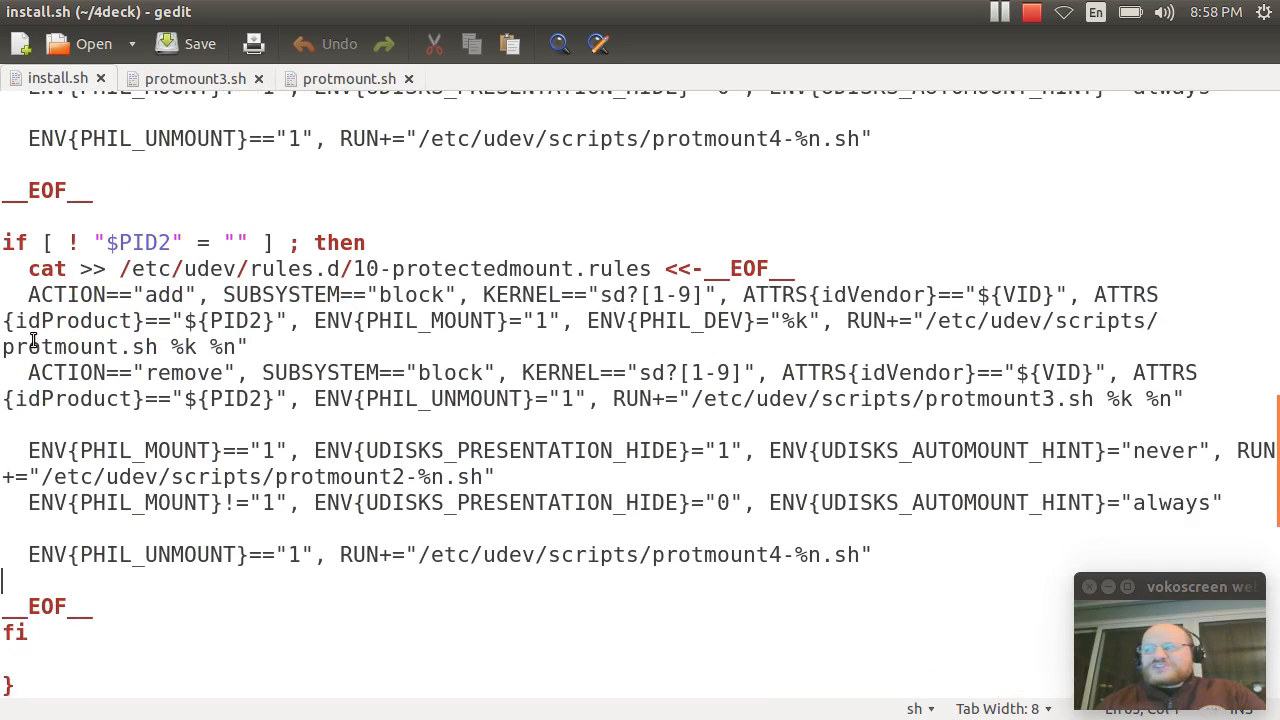
{"action": "left_click", "coordinate": [650, 450]}
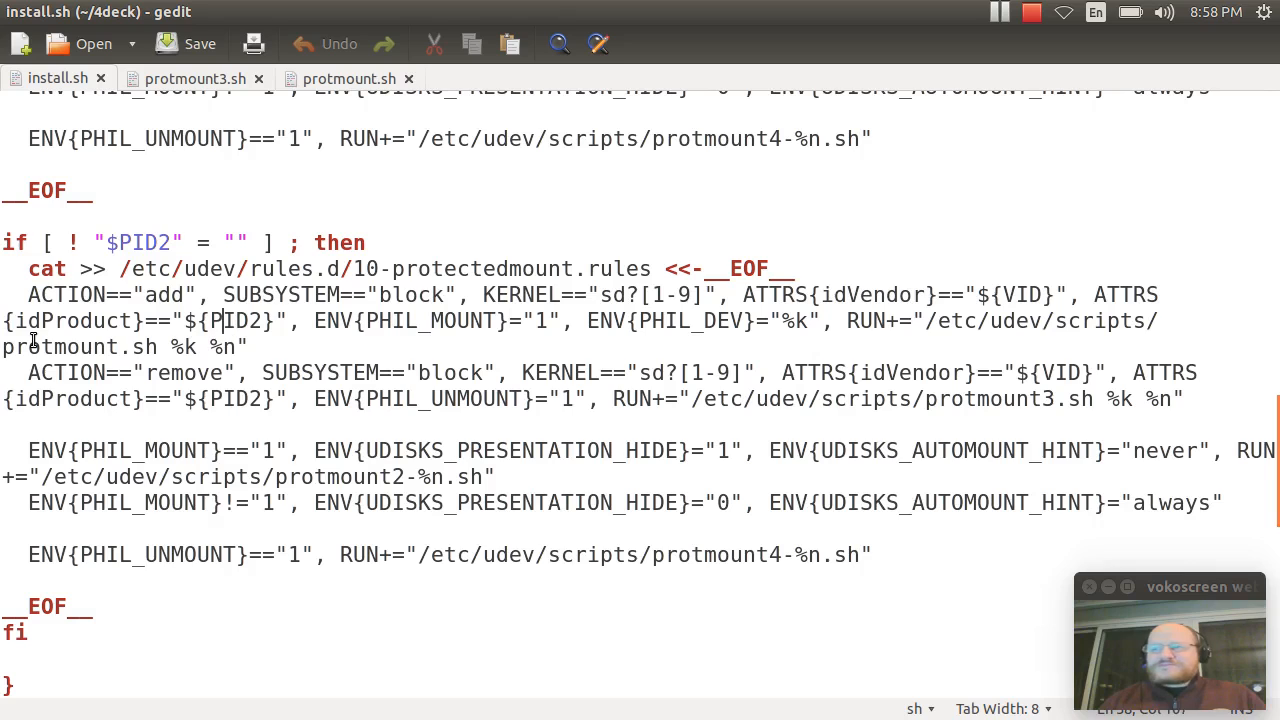
{"action": "double_click", "coordinate": [222, 320]}
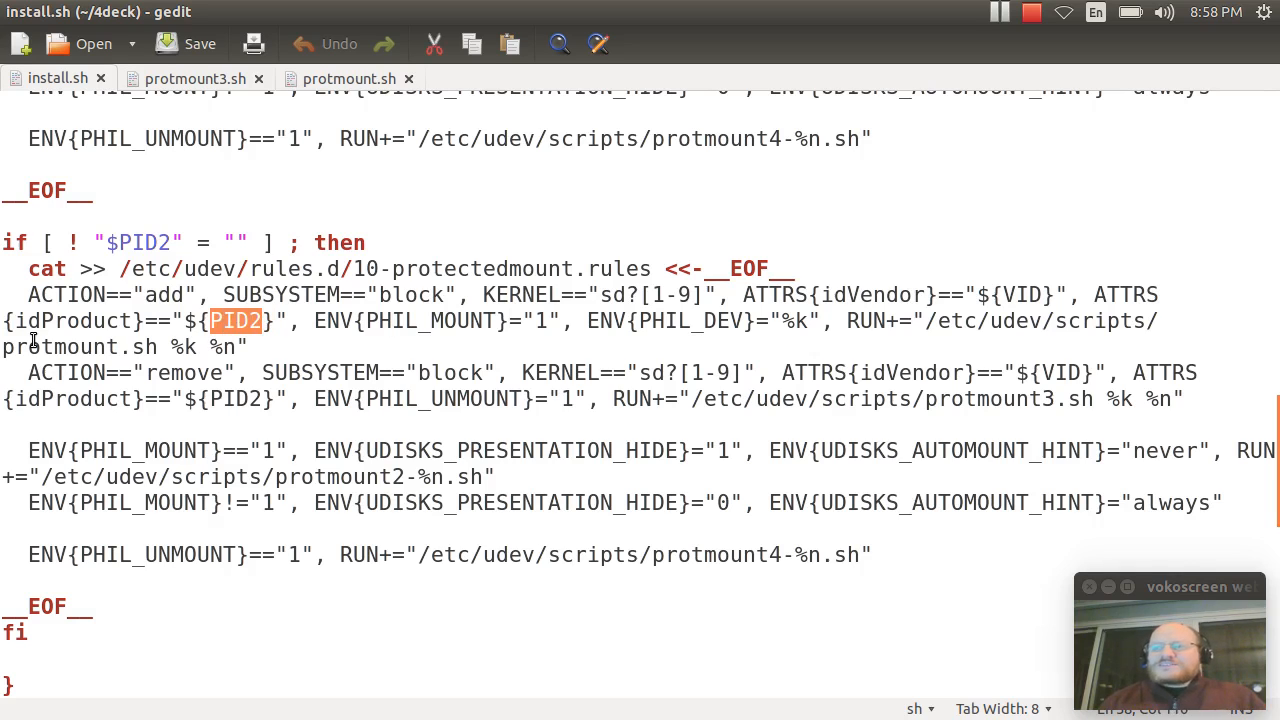
{"action": "left_click", "coordinate": [247, 346]}
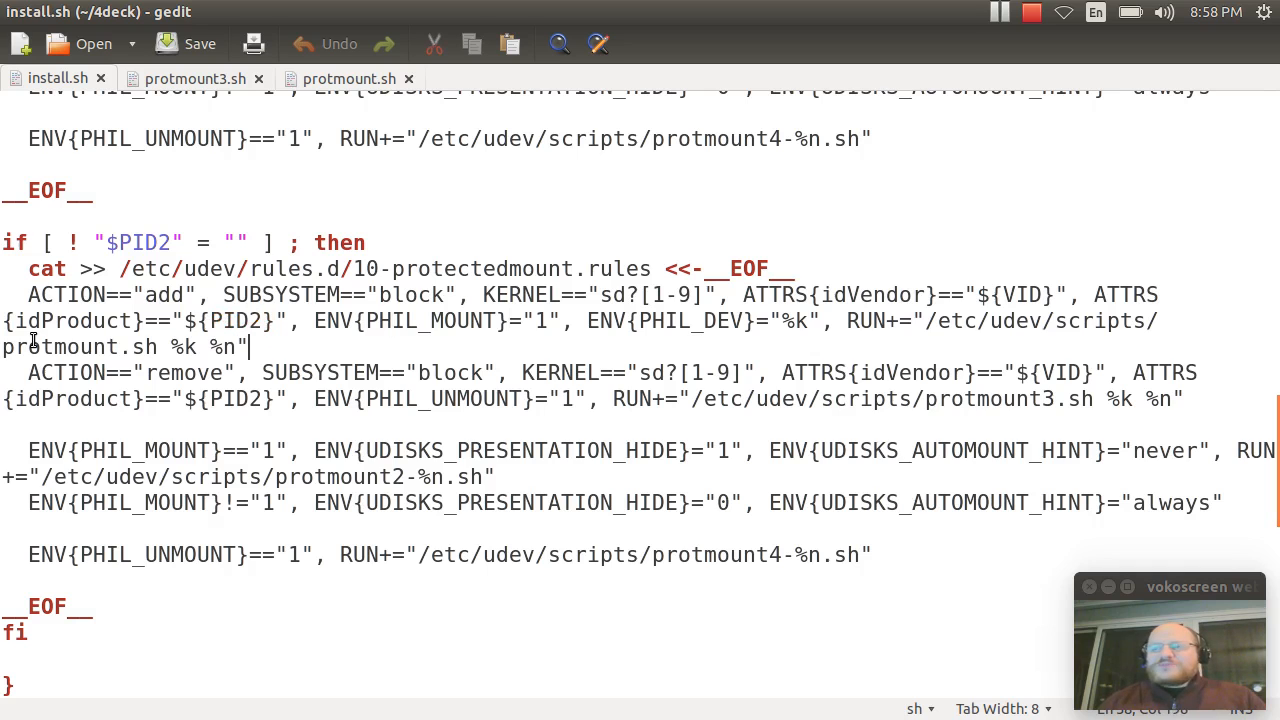
{"action": "scroll", "scroll_direction": "down", "scroll_amount": 3}
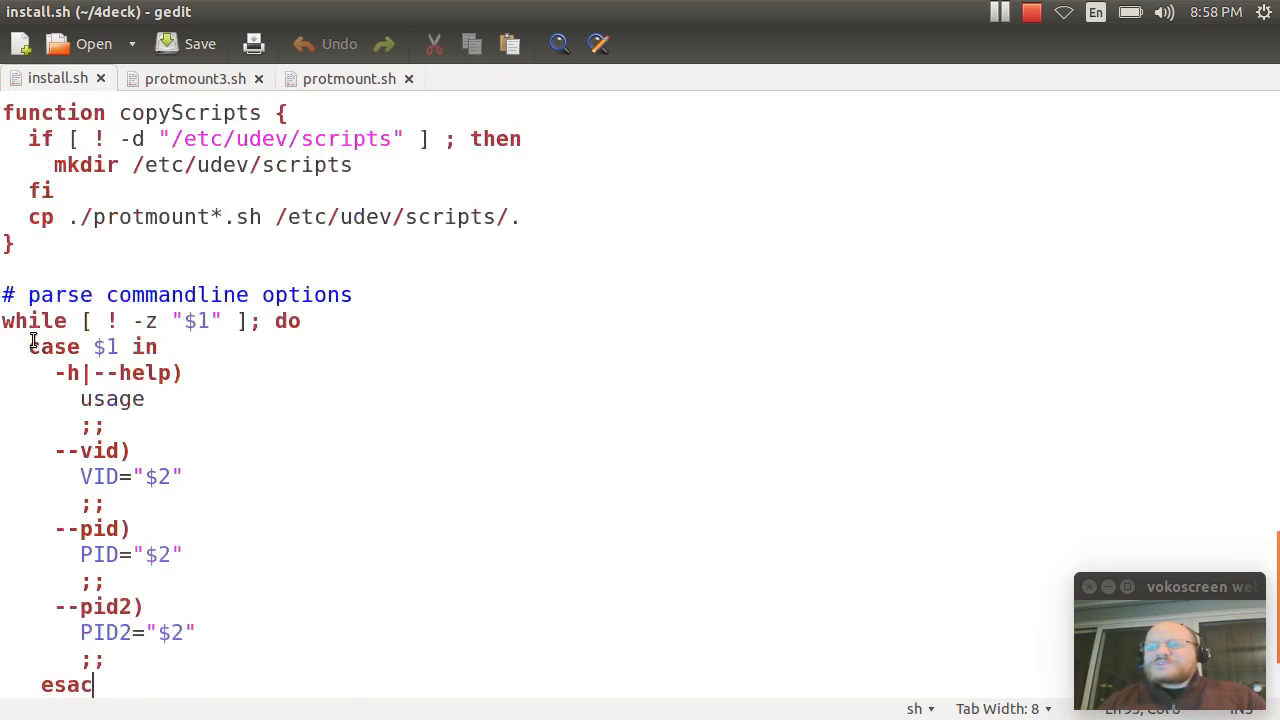
{"action": "scroll", "scroll_direction": "down", "scroll_amount": 3}
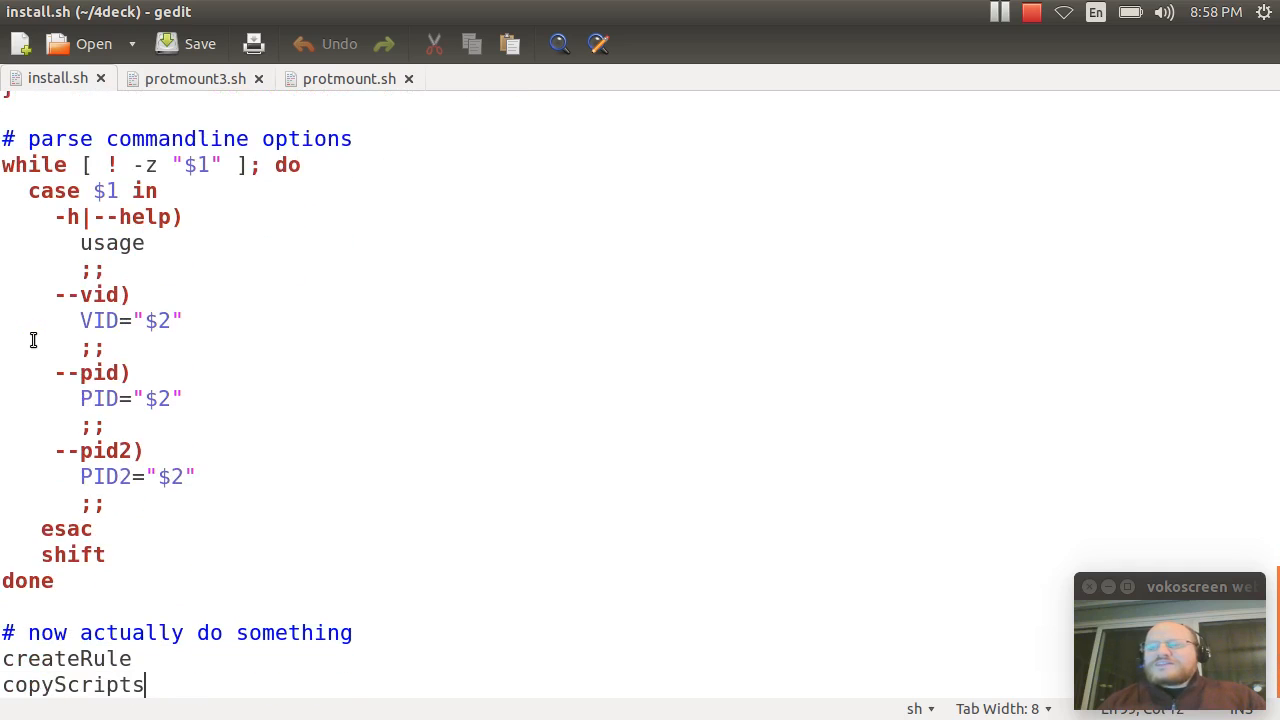
{"action": "scroll", "scroll_direction": "up", "scroll_amount": 3}
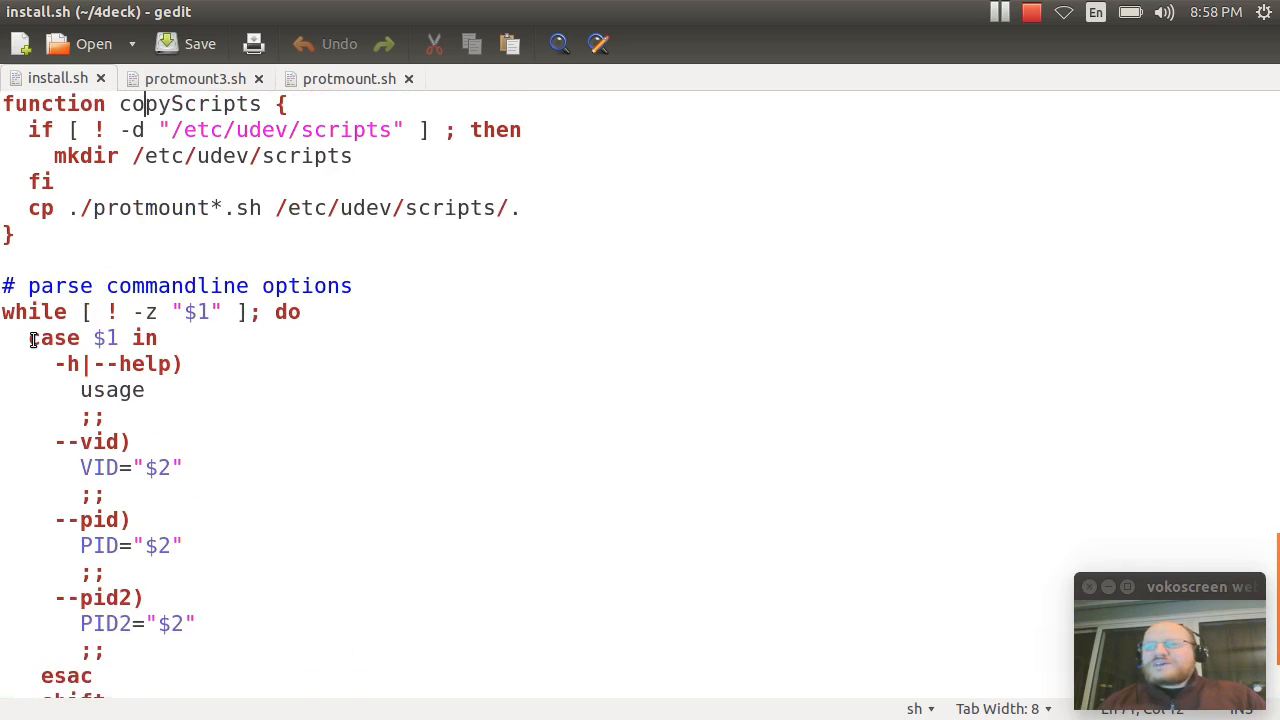
{"action": "scroll", "scroll_direction": "down", "scroll_amount": 3}
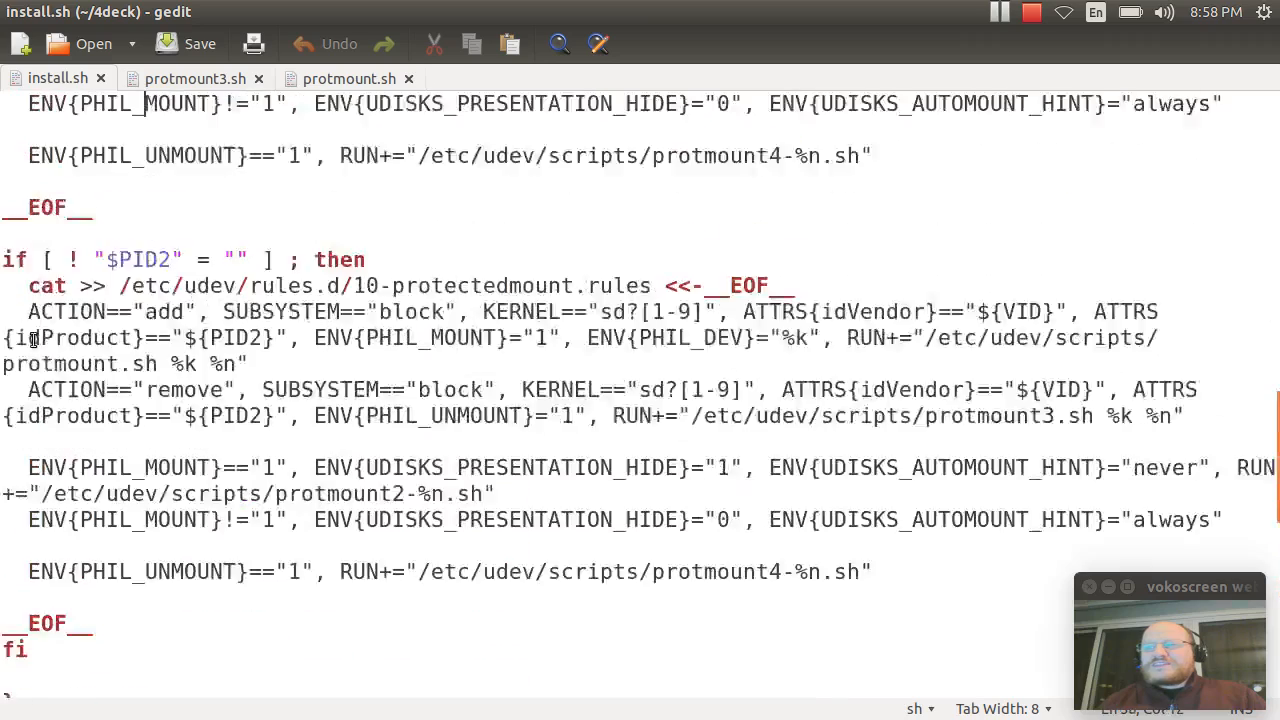
{"action": "scroll", "scroll_direction": "up", "scroll_amount": 3}
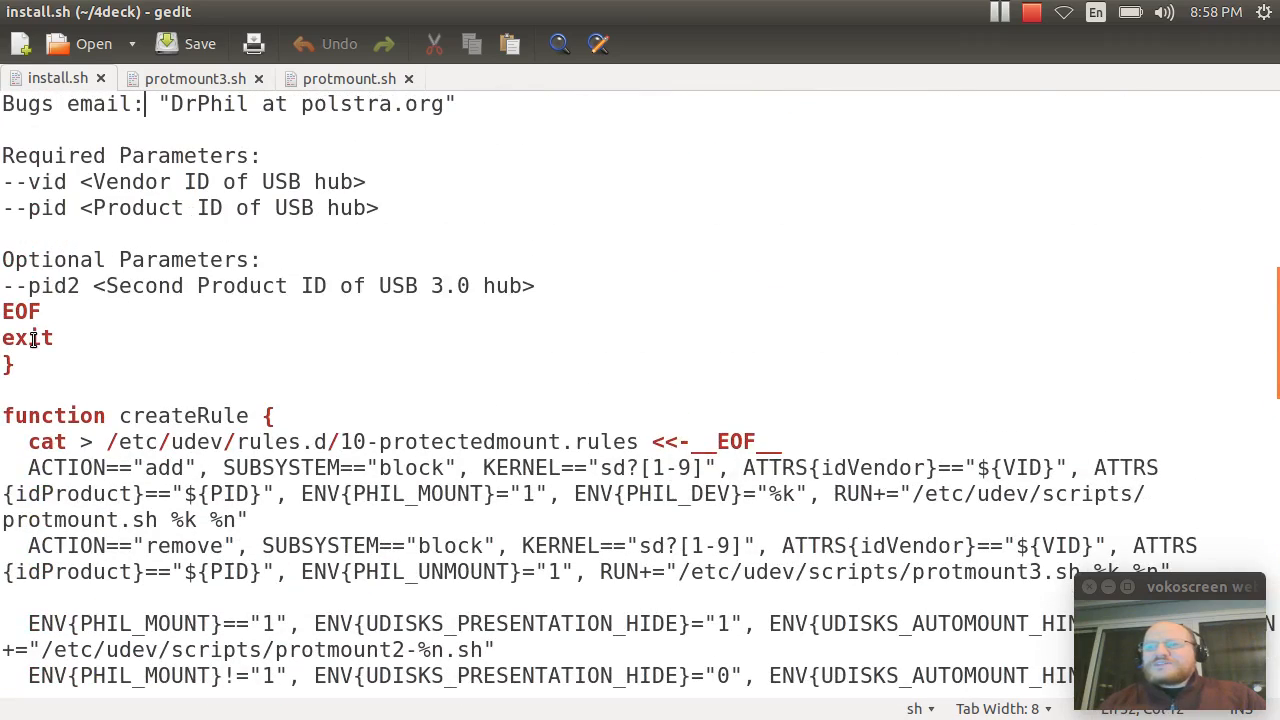
- Highlight the udev rules.d install path, then run lsusb in Terminal
{"action": "left_click", "coordinate": [54, 338]}
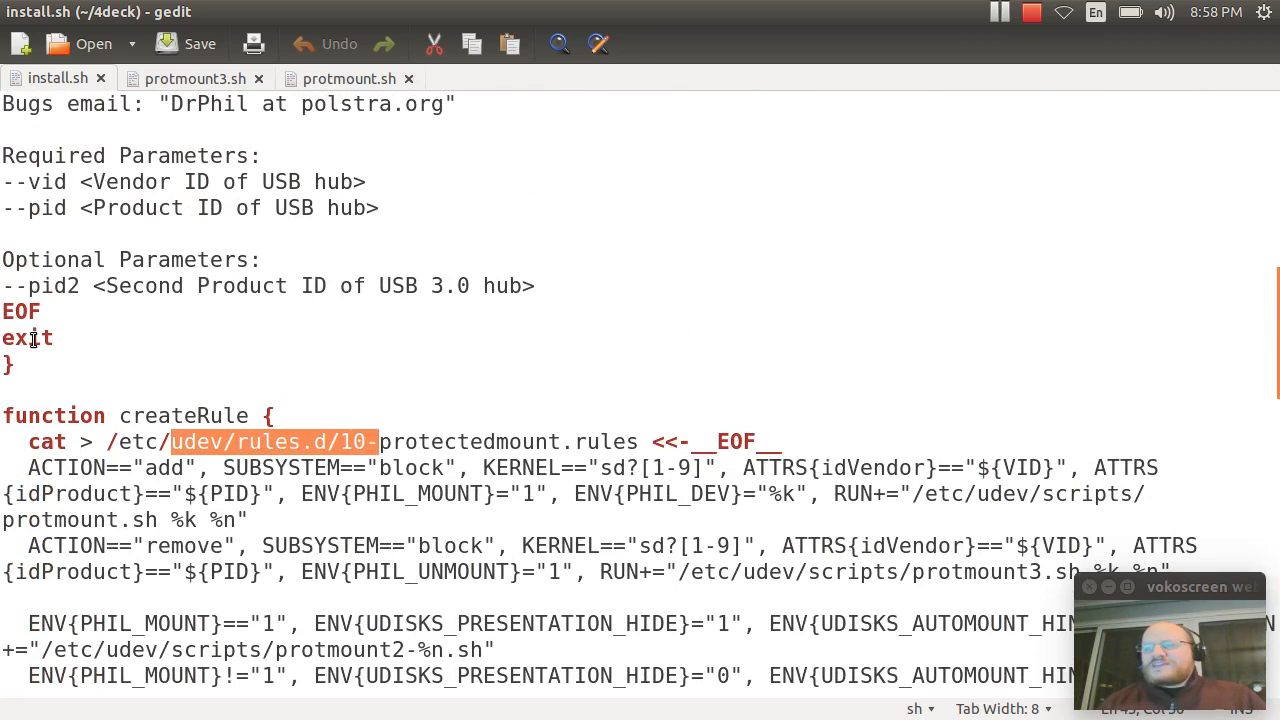
{"action": "left_click_drag", "start_coordinate": [377, 441], "coordinate": [560, 441]}
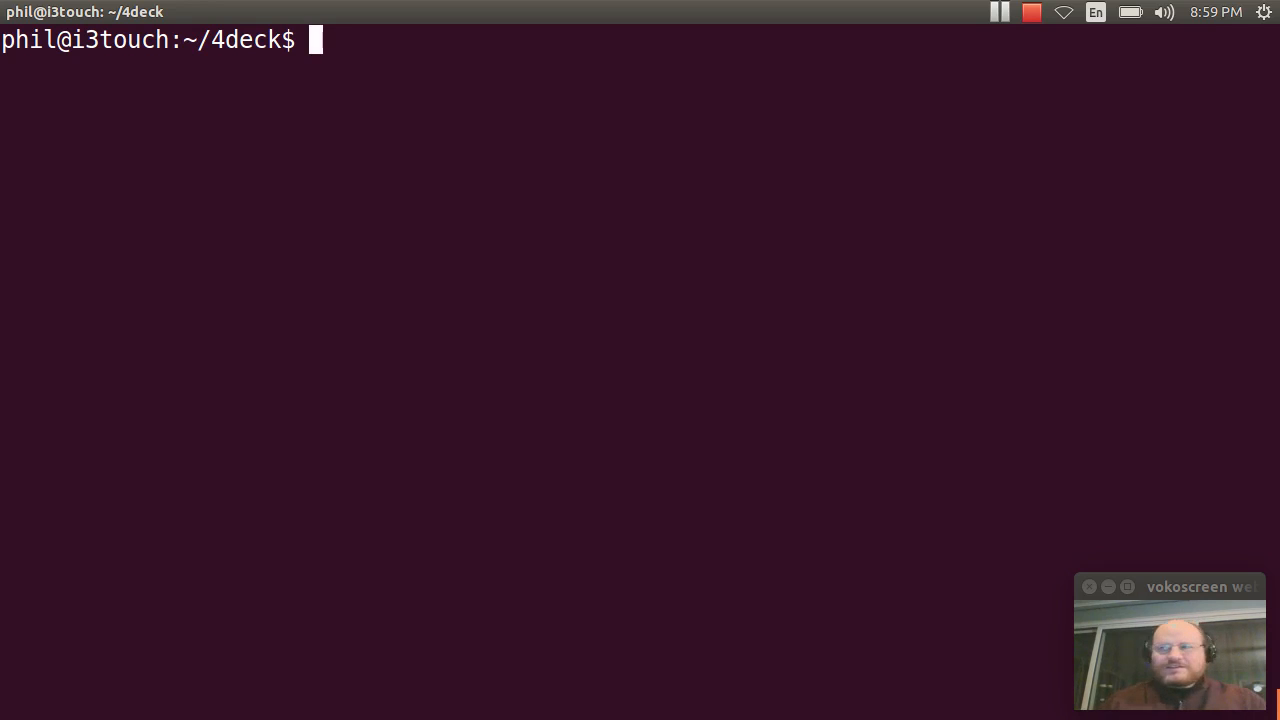
{"action": "type", "text": "lsus"}
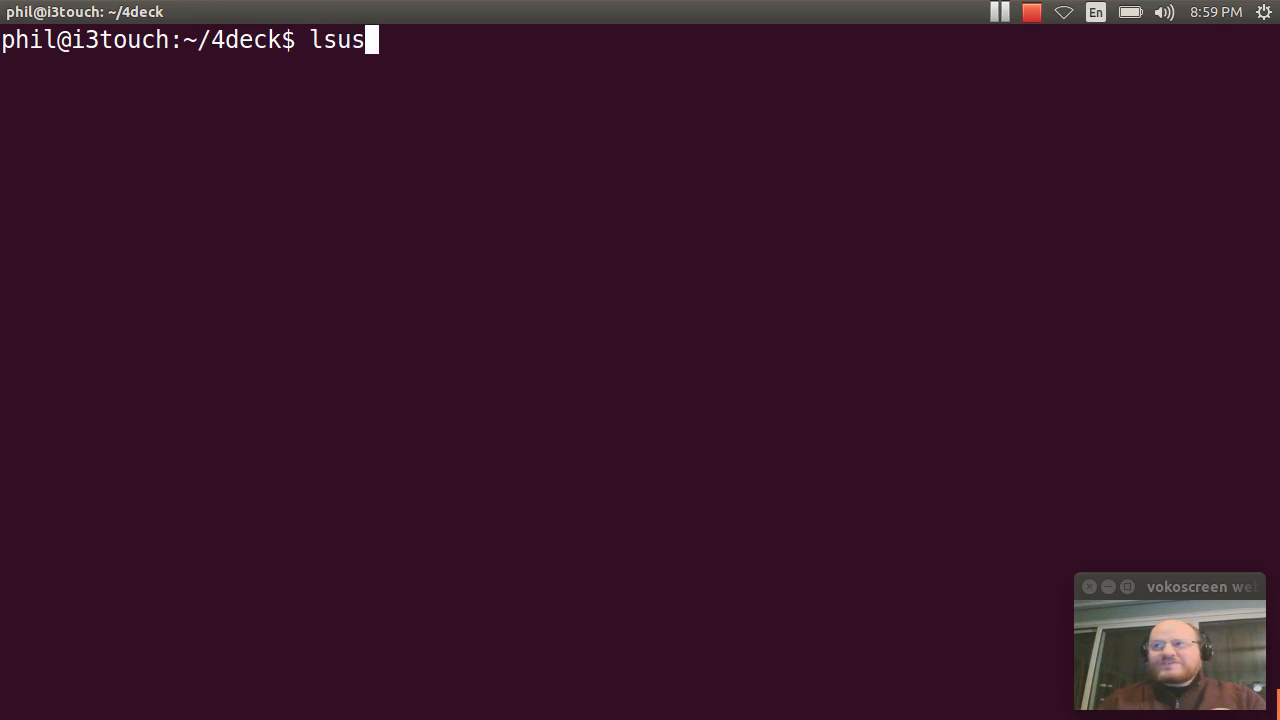
{"action": "key", "text": "Return"}
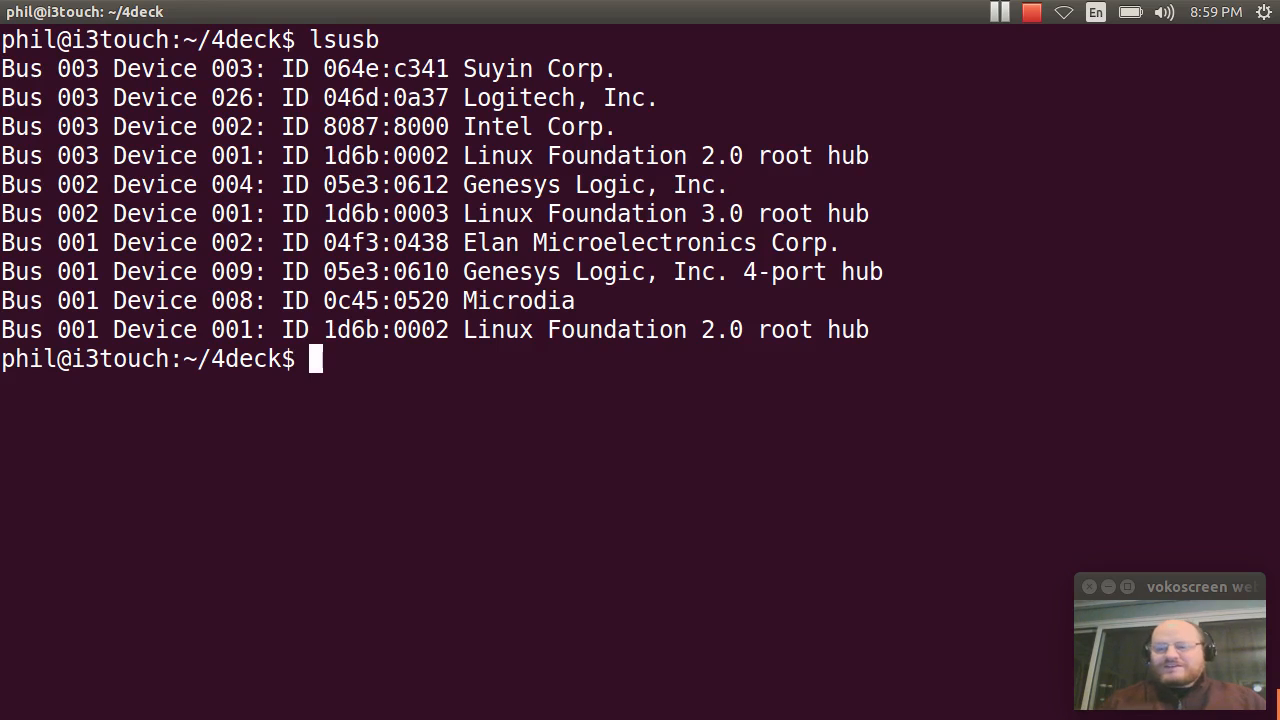
{"action": "mouse_move", "coordinate": [678, 57]}
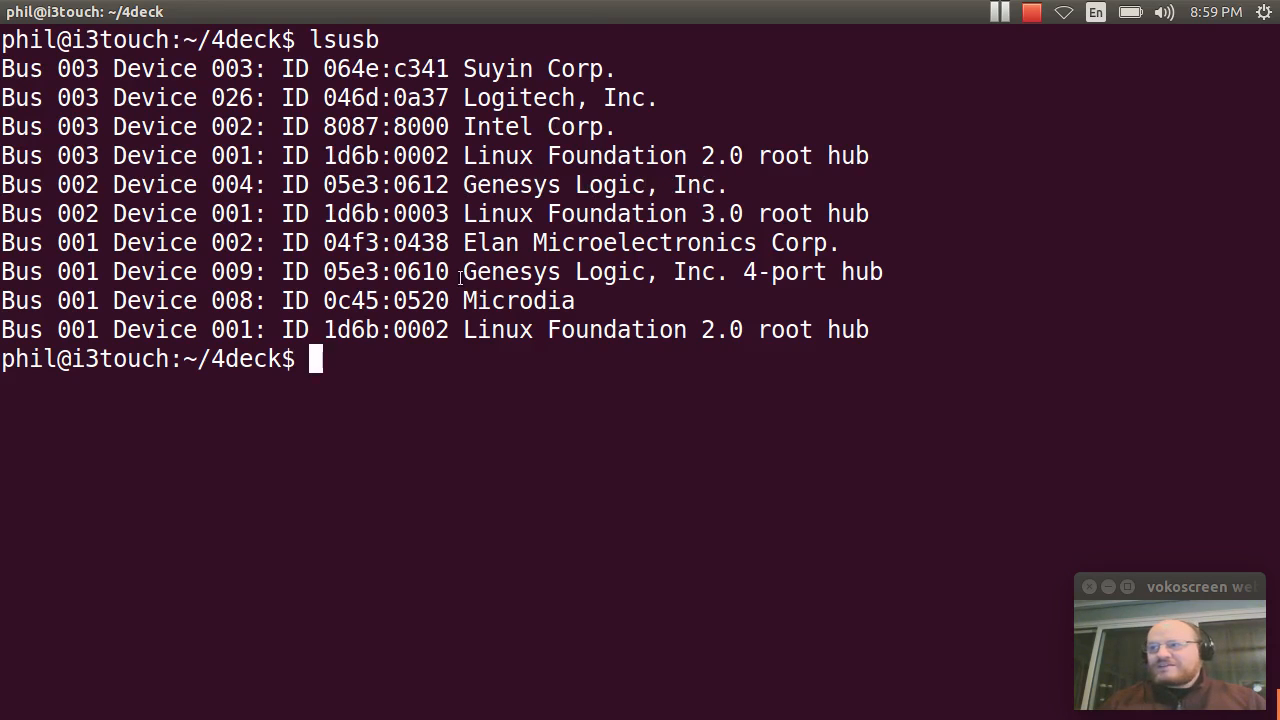
{"action": "mouse_move", "coordinate": [622, 286]}
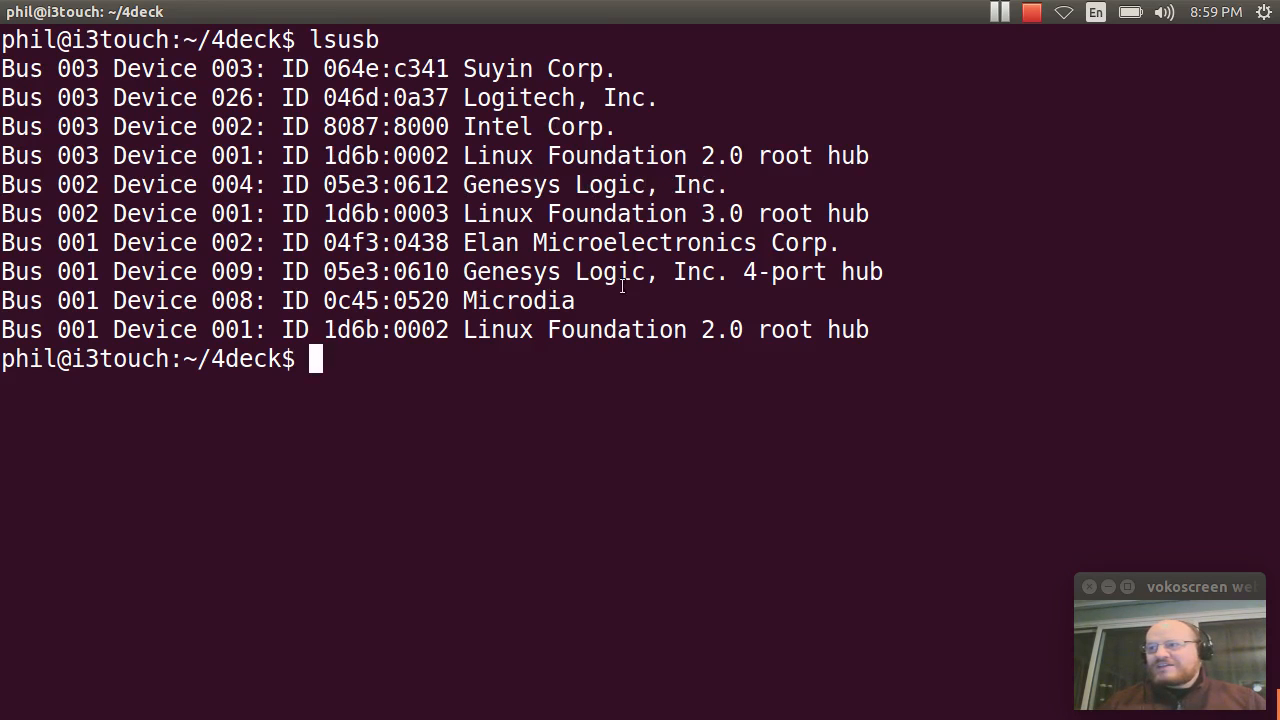
{"action": "mouse_move", "coordinate": [690, 278]}
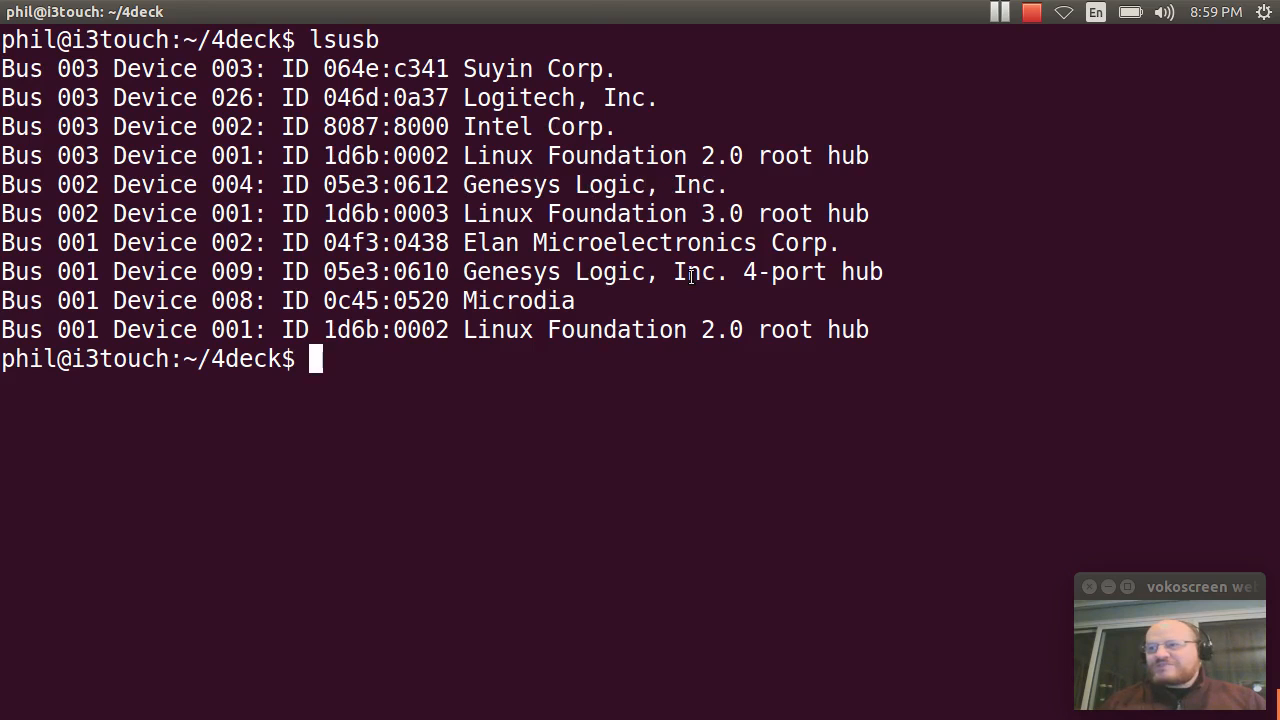
{"action": "mouse_move", "coordinate": [465, 271]}
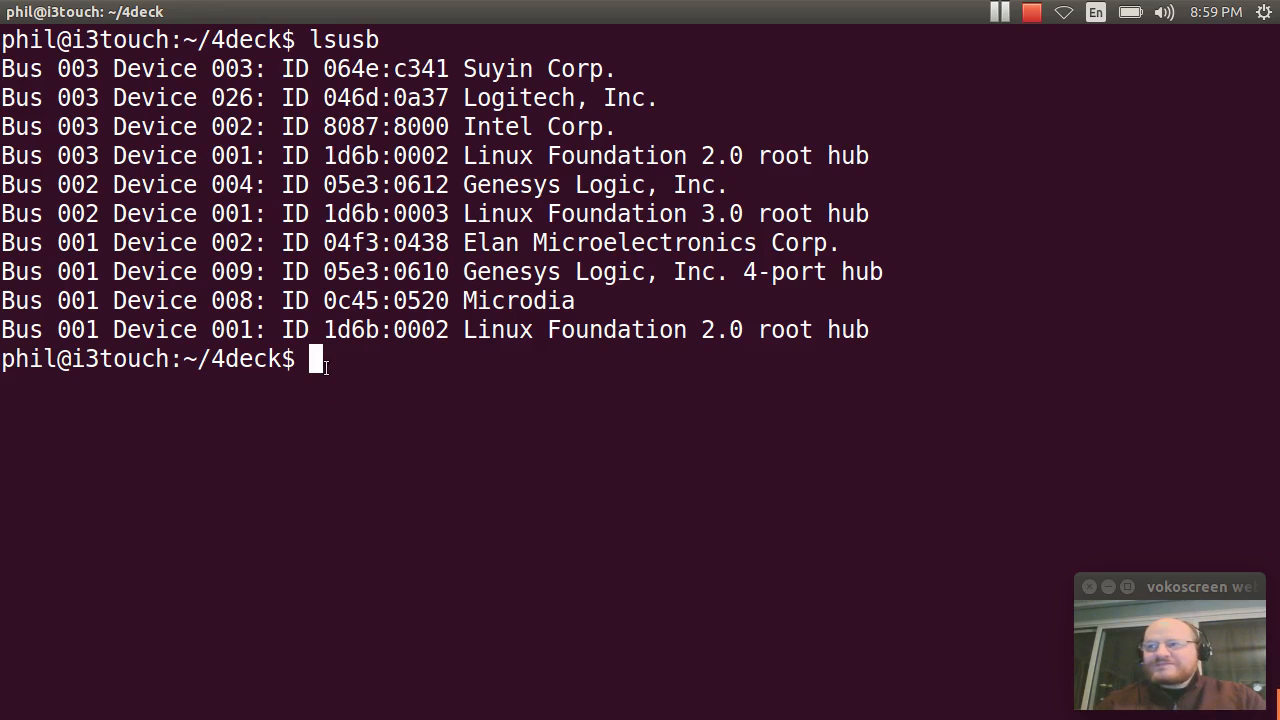
- Type sudo ./install.sh --vid 05e3 --pid 0612 followed by a --pid2 value
{"action": "type", "text": "sudo ./"}
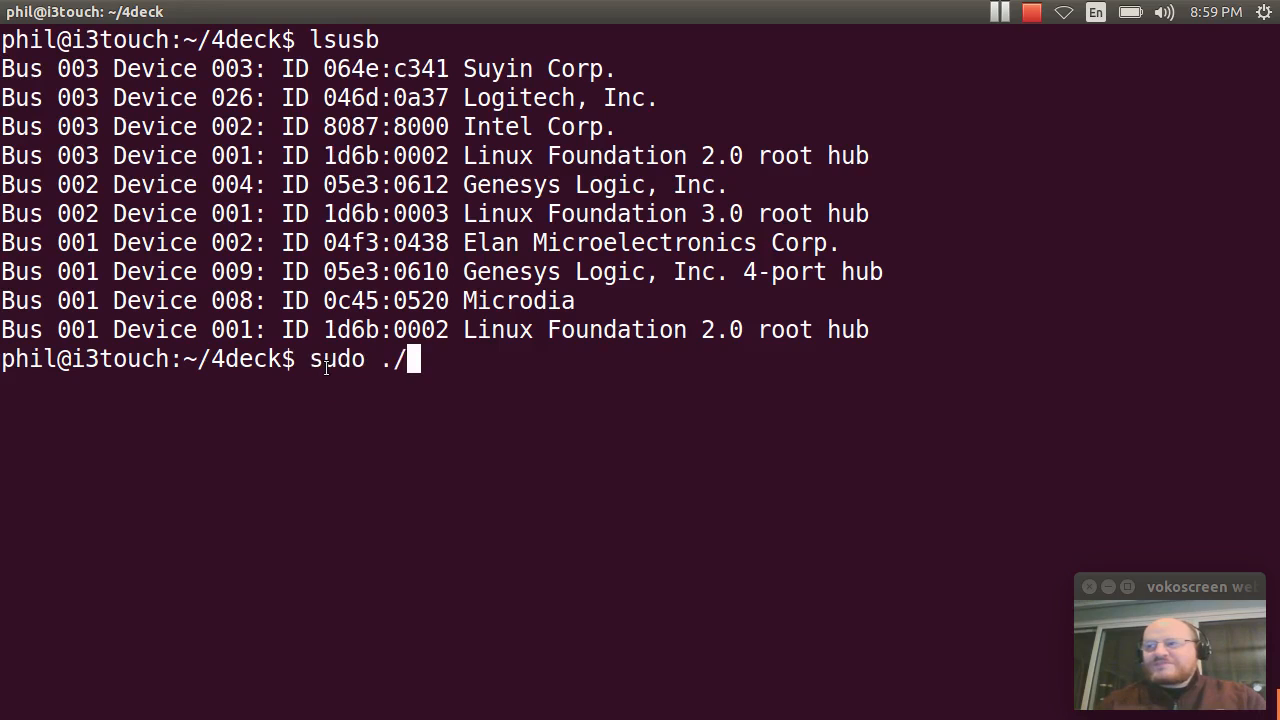
{"action": "type", "text": "install.sh"}
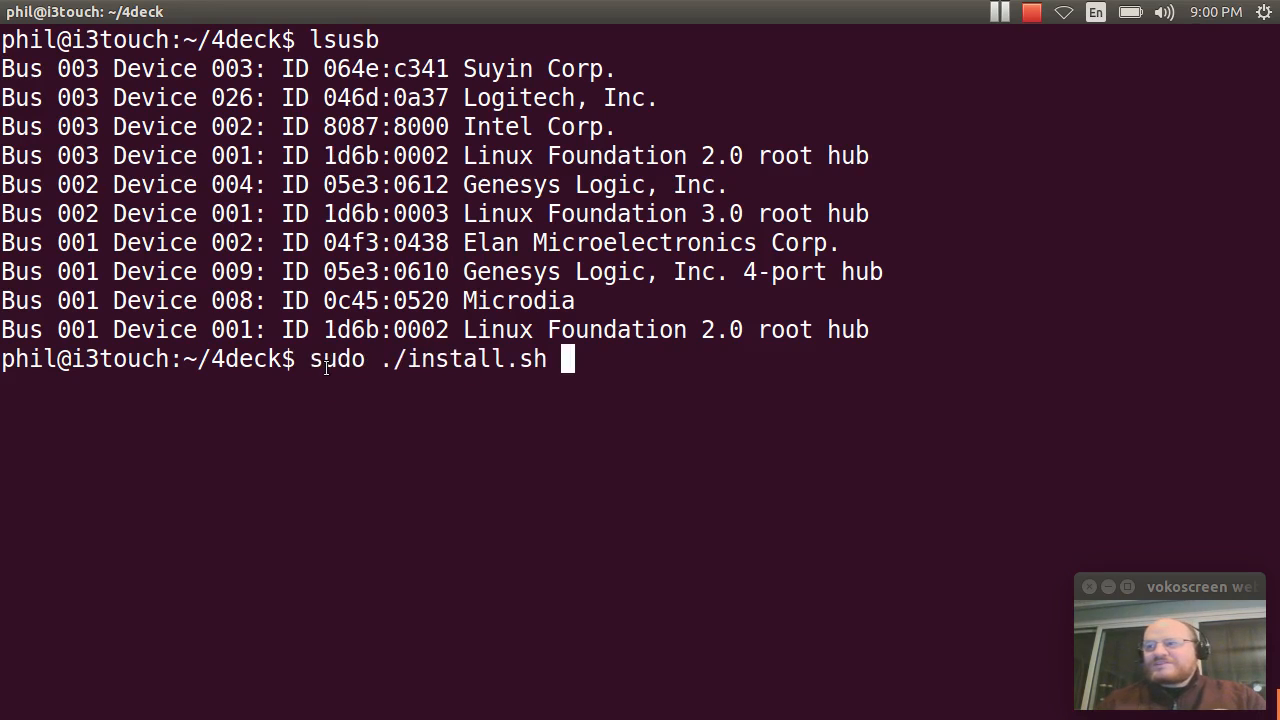
{"action": "type", "text": "--vid"}
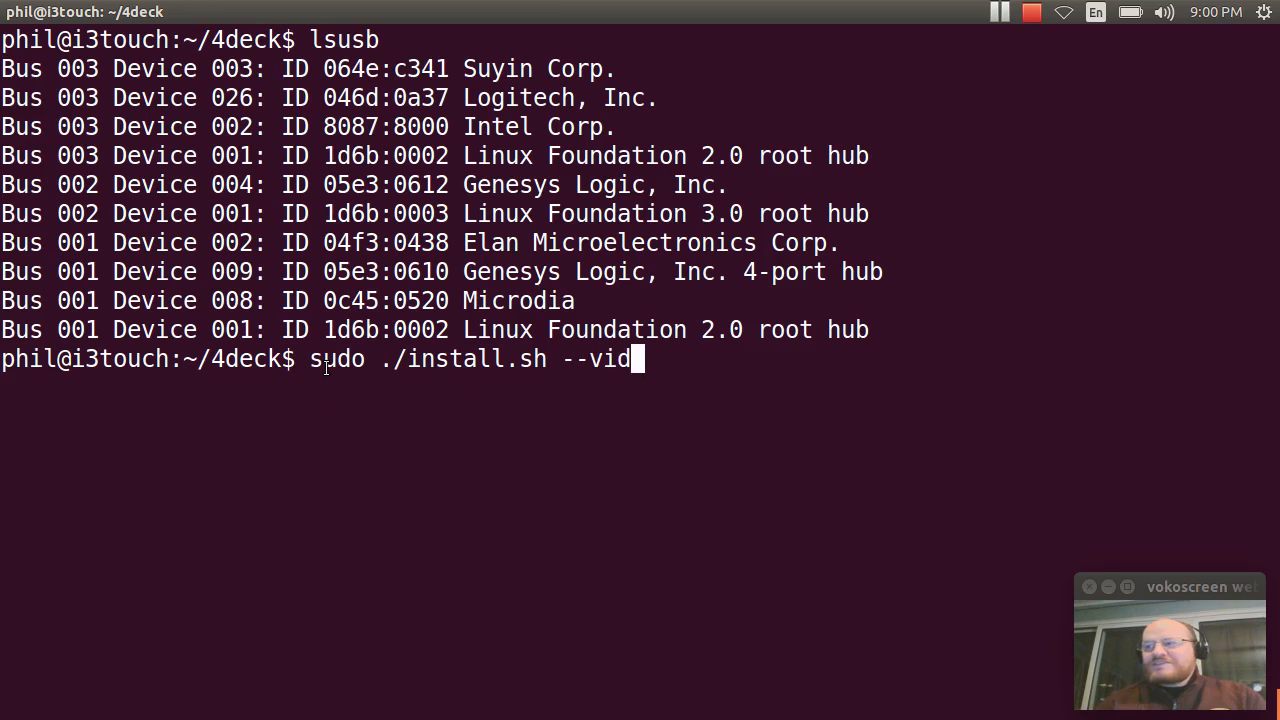
{"action": "type", "text": "05e"}
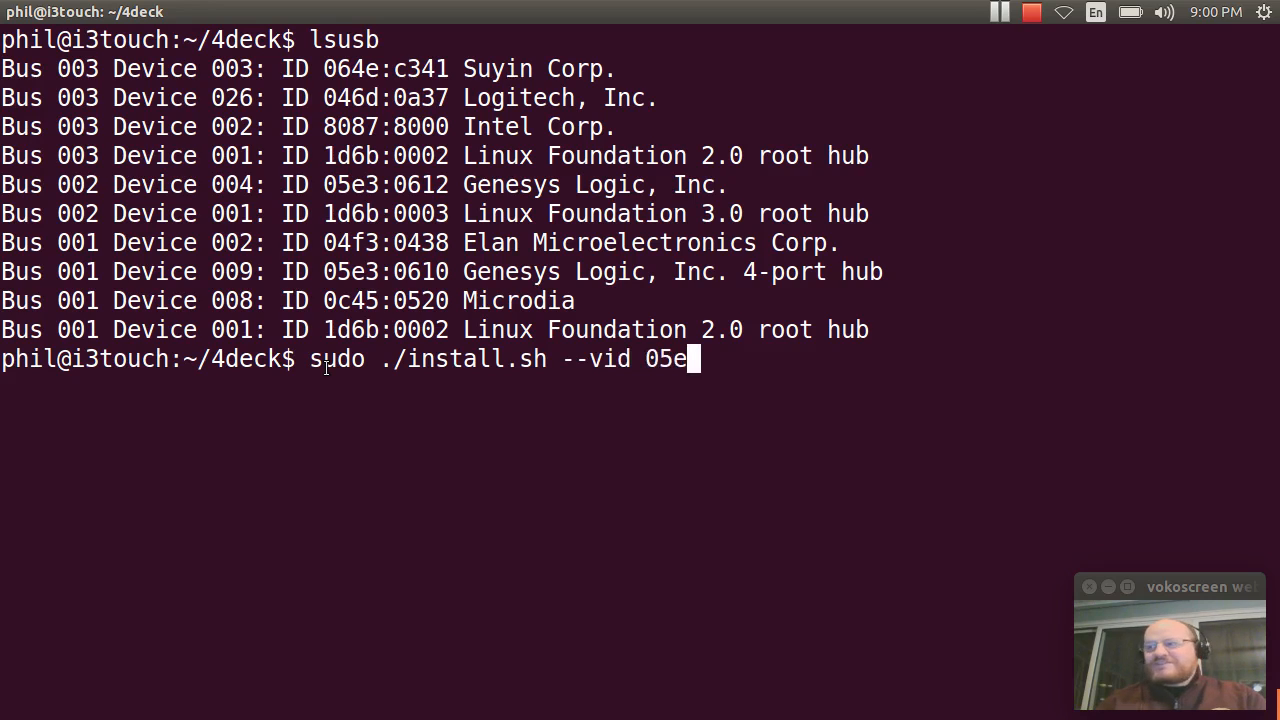
{"action": "type", "text": "3"}
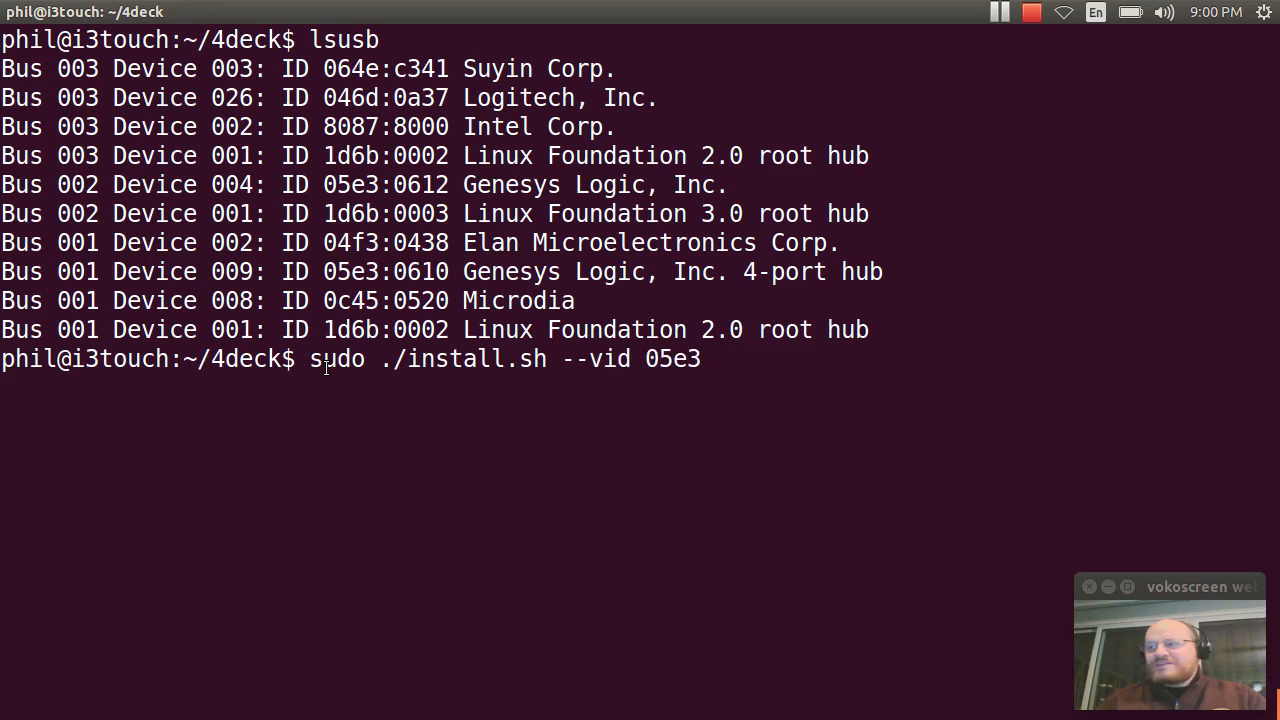
{"action": "type", "text": "--pid"}
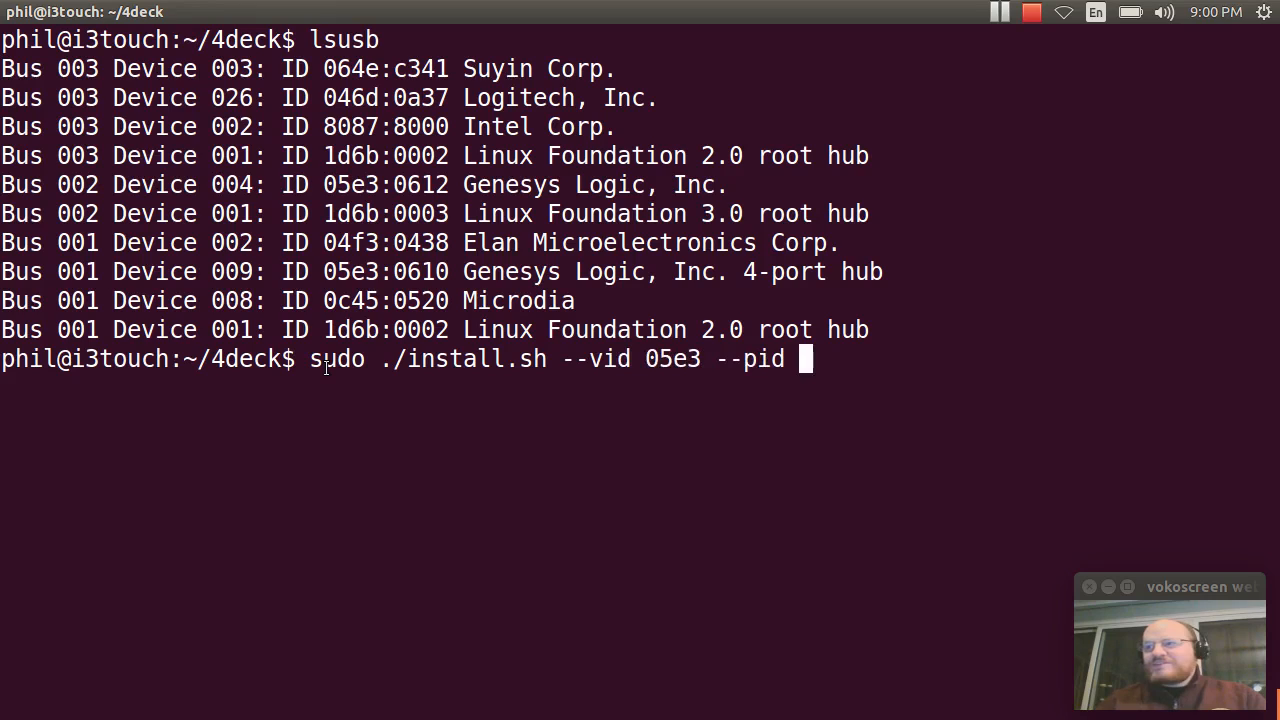
{"action": "type", "text": "061"}
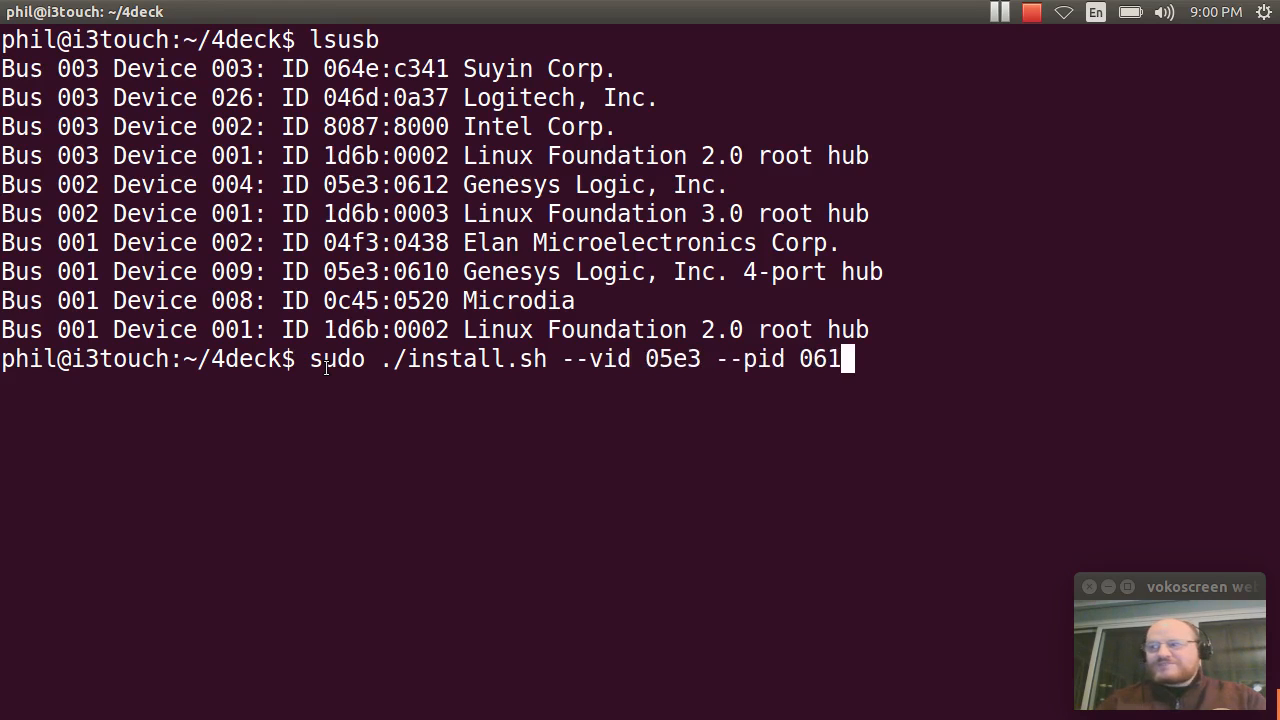
{"action": "type", "text": "2"}
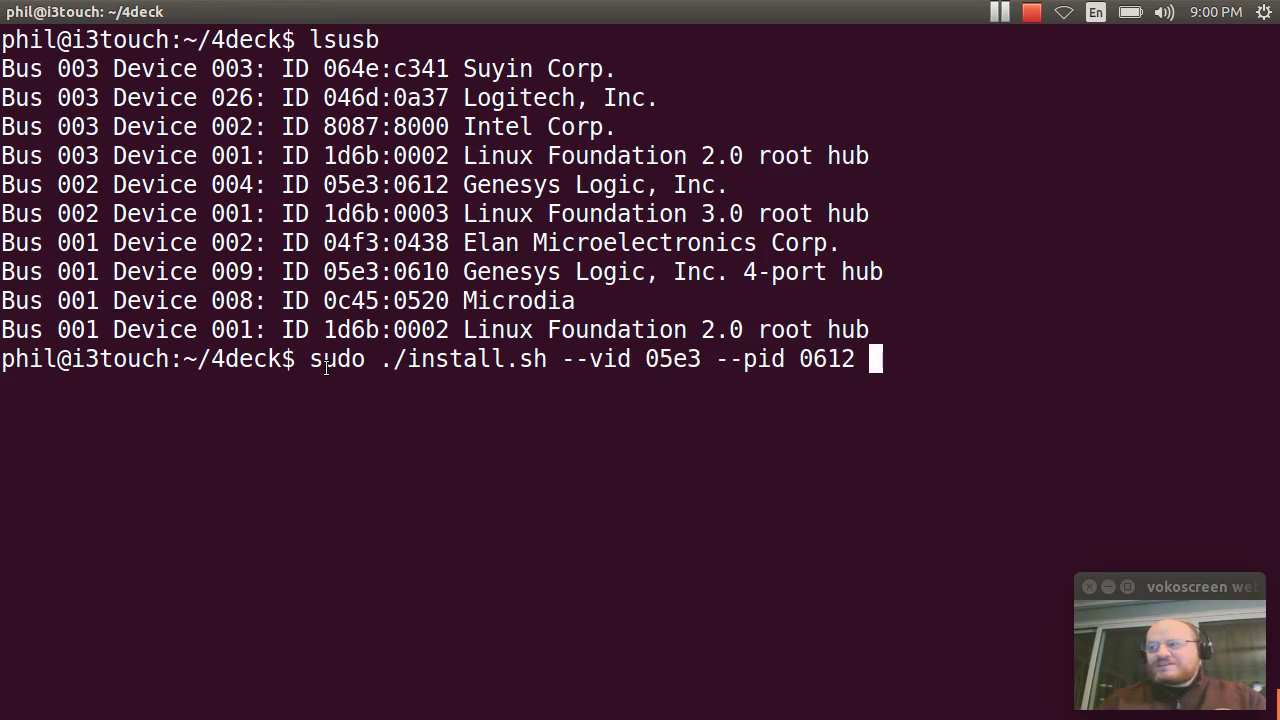
{"action": "type", "text": "--pi"}
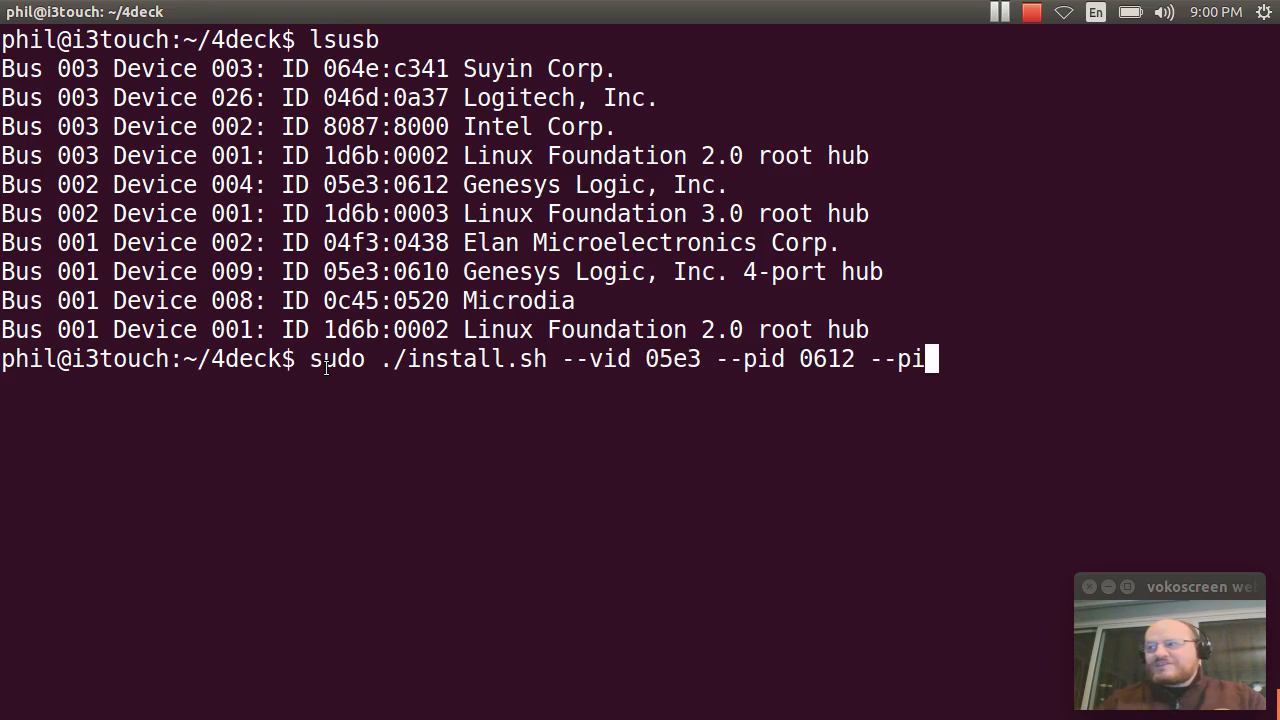
{"action": "type", "text": "d2 -6"}
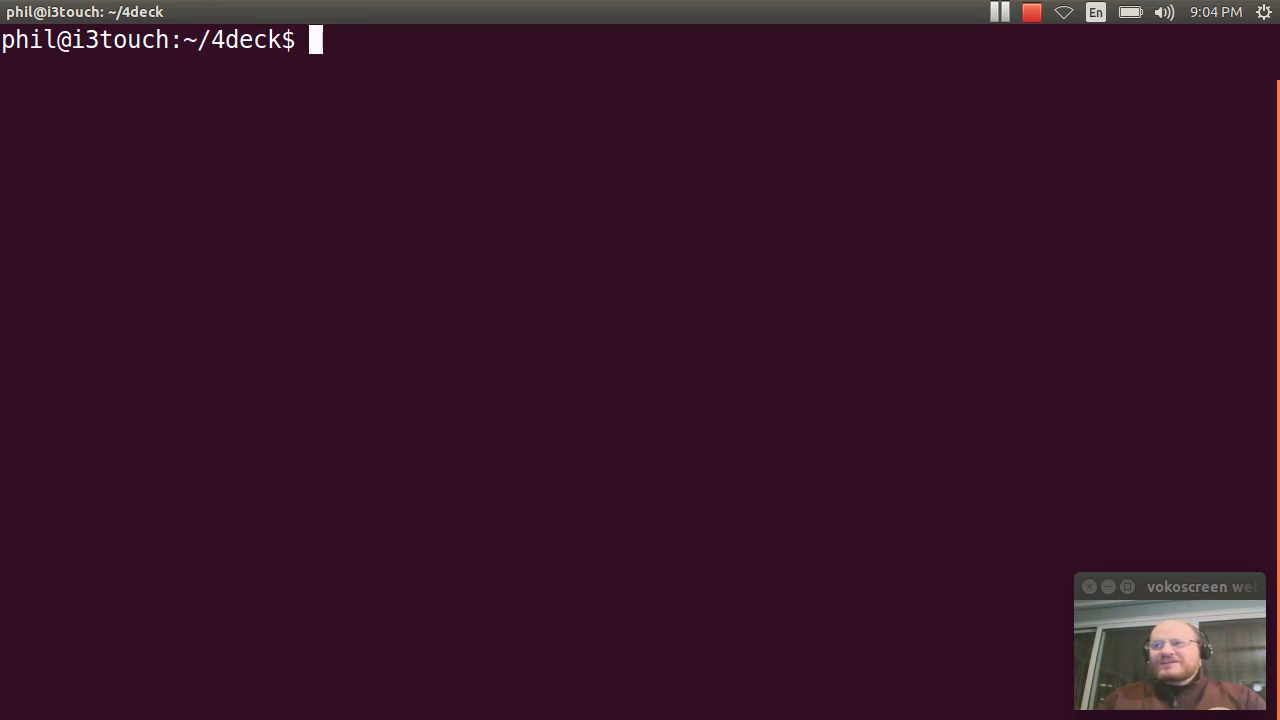
- Run mount twice to see sdb1 and sdb2 mounted read-only
{"action": "type", "text": "mo"}
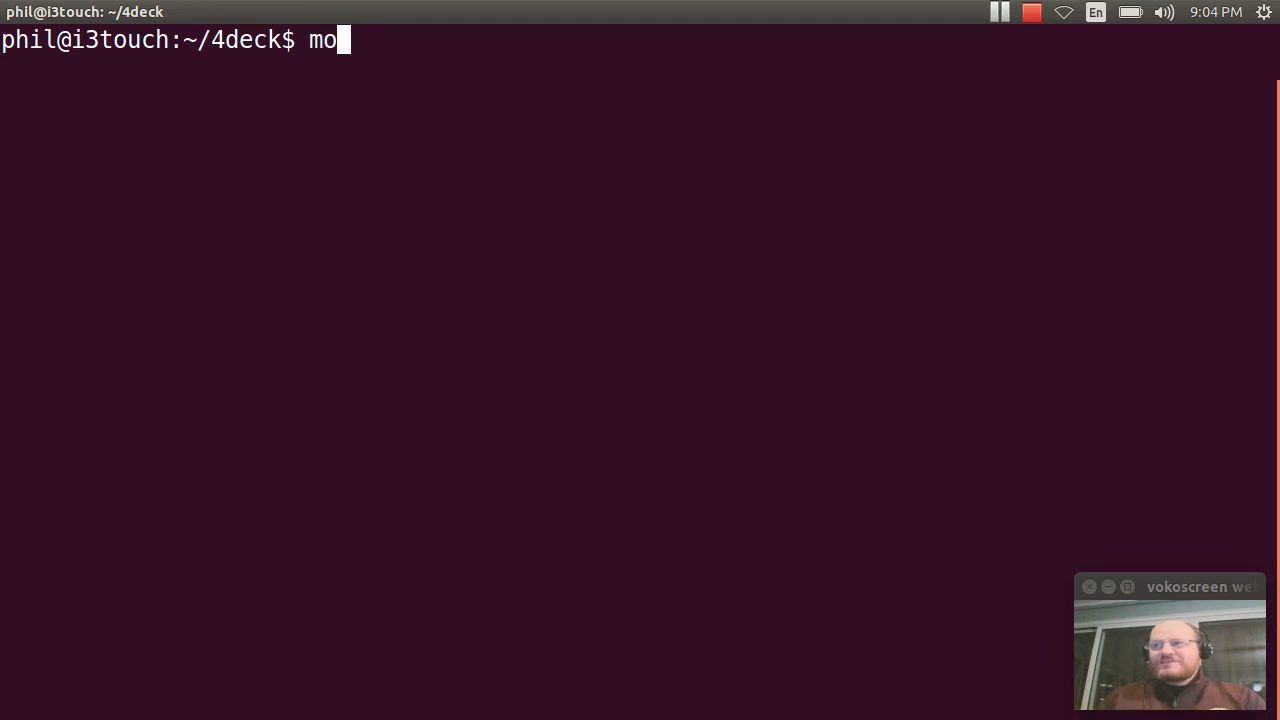
{"action": "key", "text": "Return"}
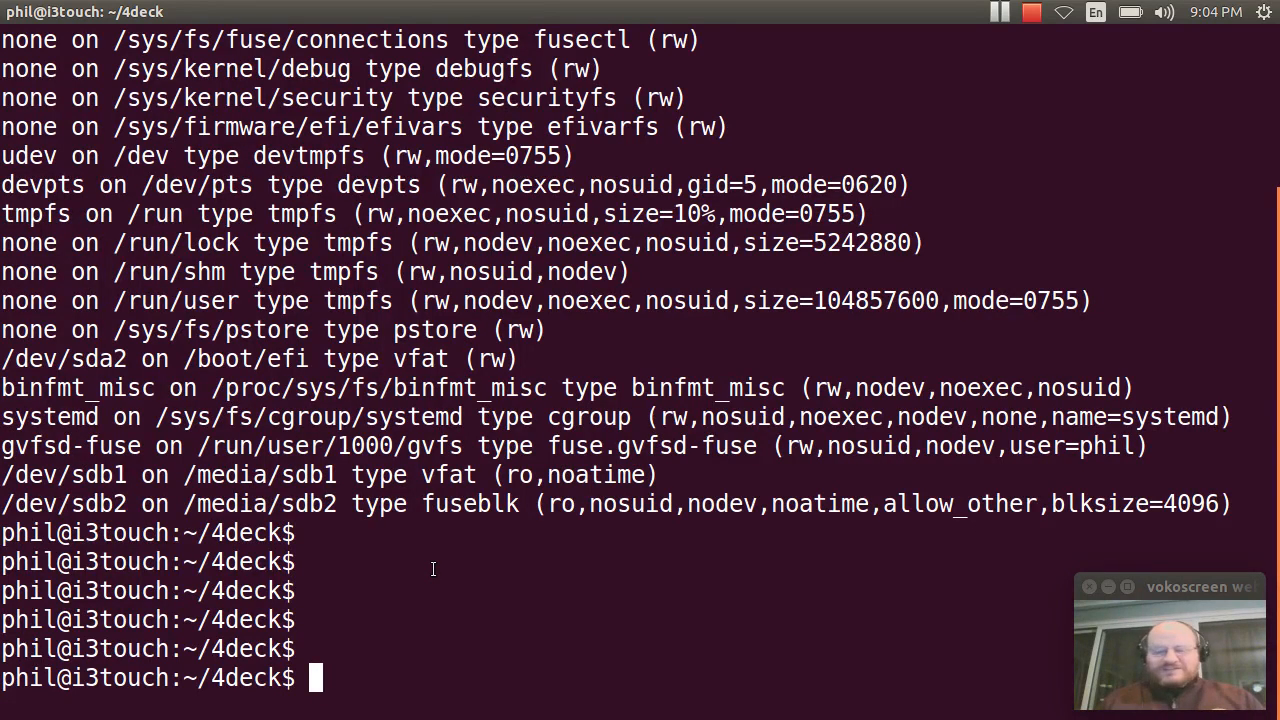
{"action": "type", "text": "mount"}
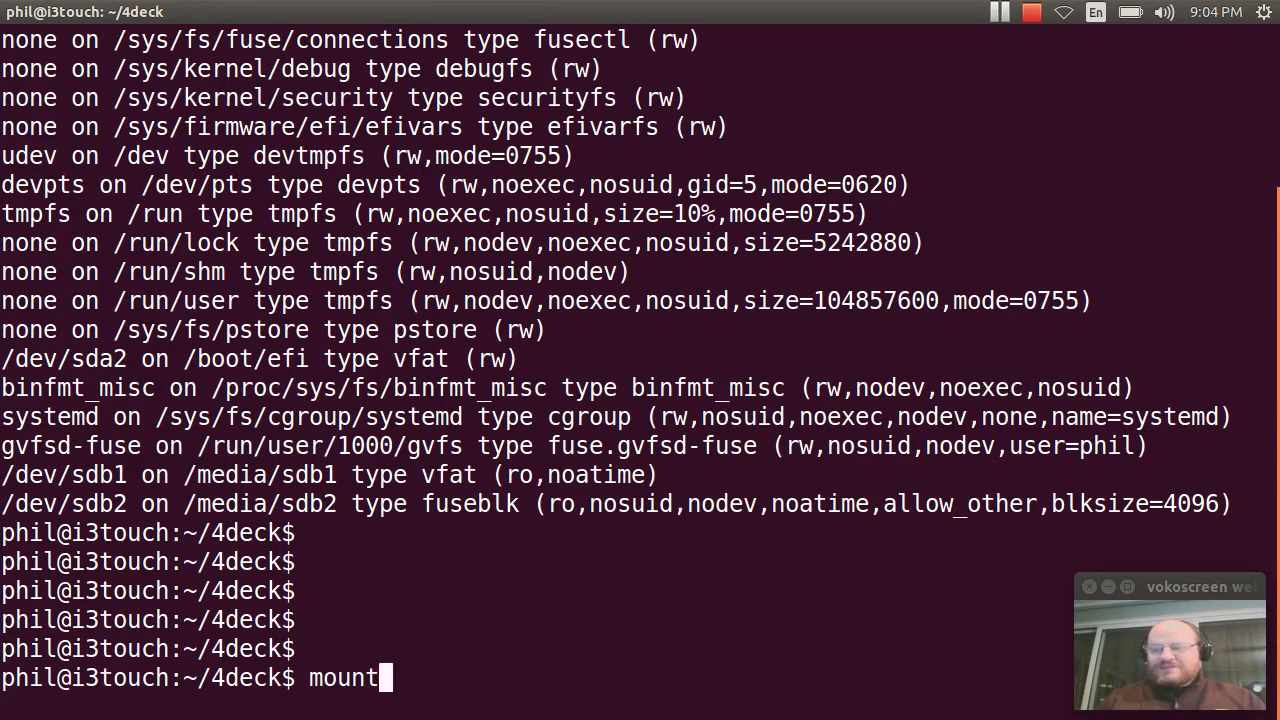
{"action": "key", "text": "Return"}
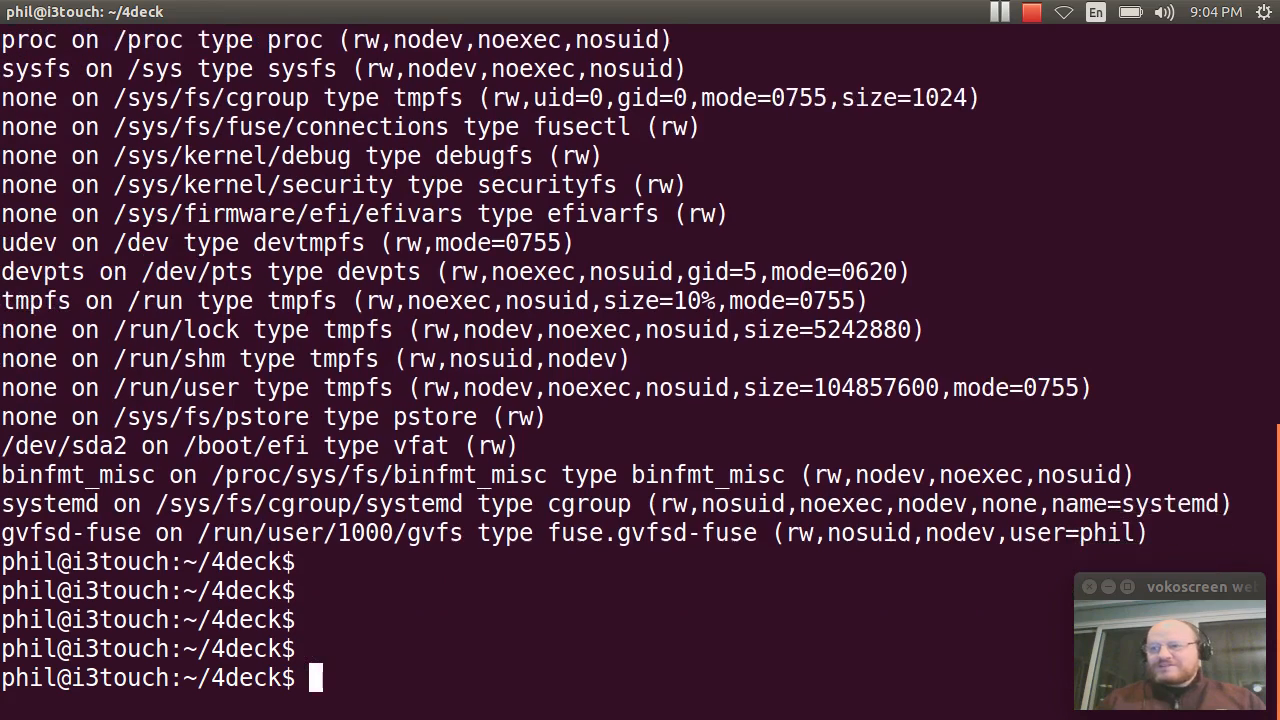
- Run mount again to confirm sdb1, sdb2 and sdb3 show (ro,noatime)
{"action": "scroll", "scroll_direction": "down", "scroll_amount": 3}
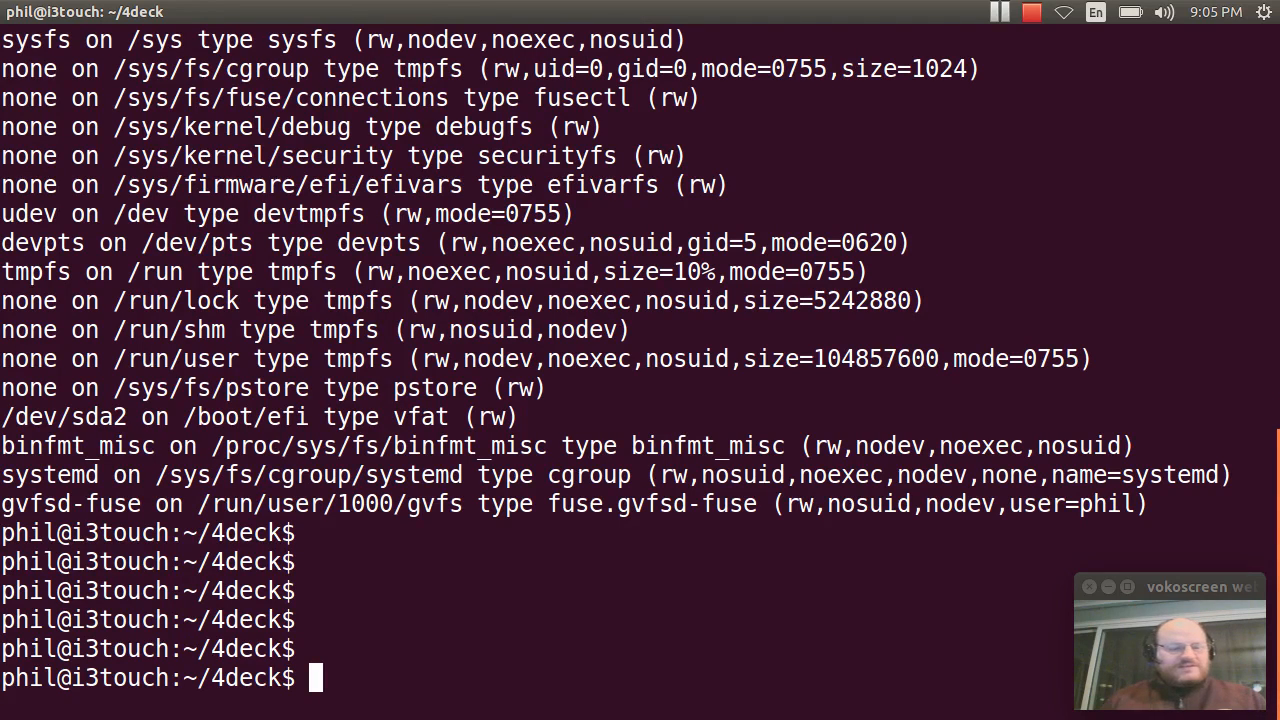
{"action": "type", "text": "mou"}
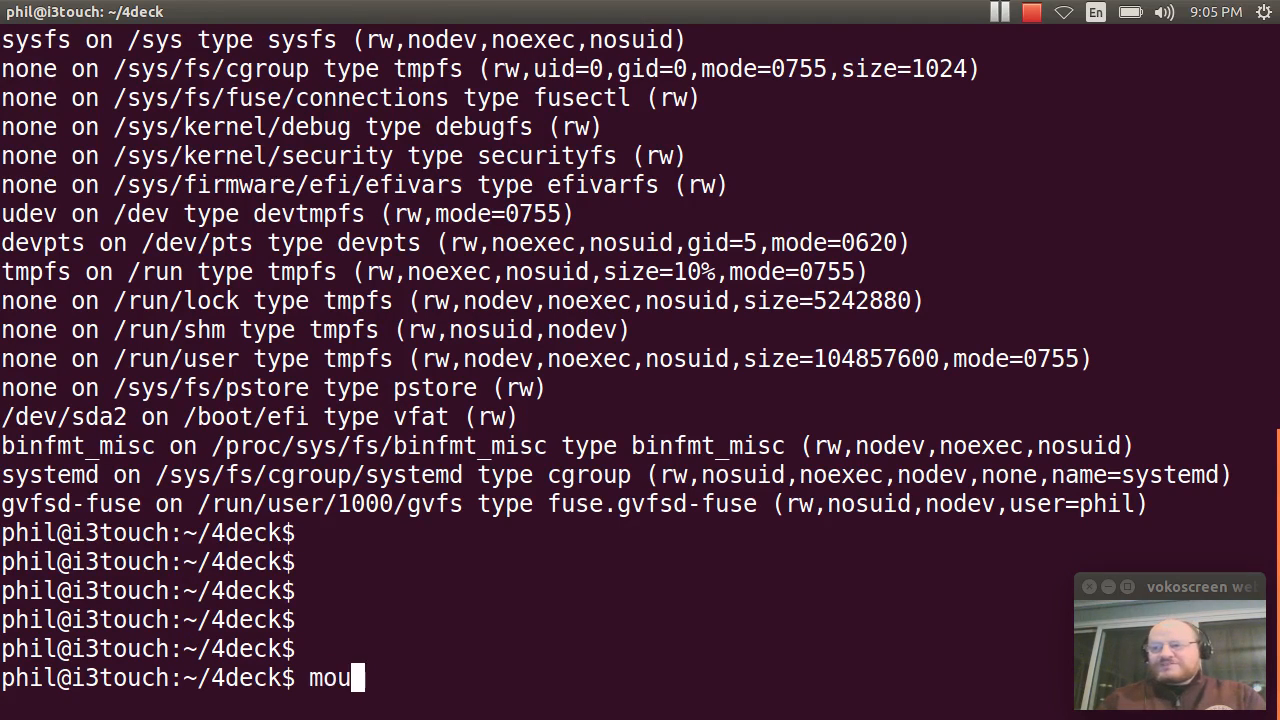
{"action": "key", "text": "Return"}
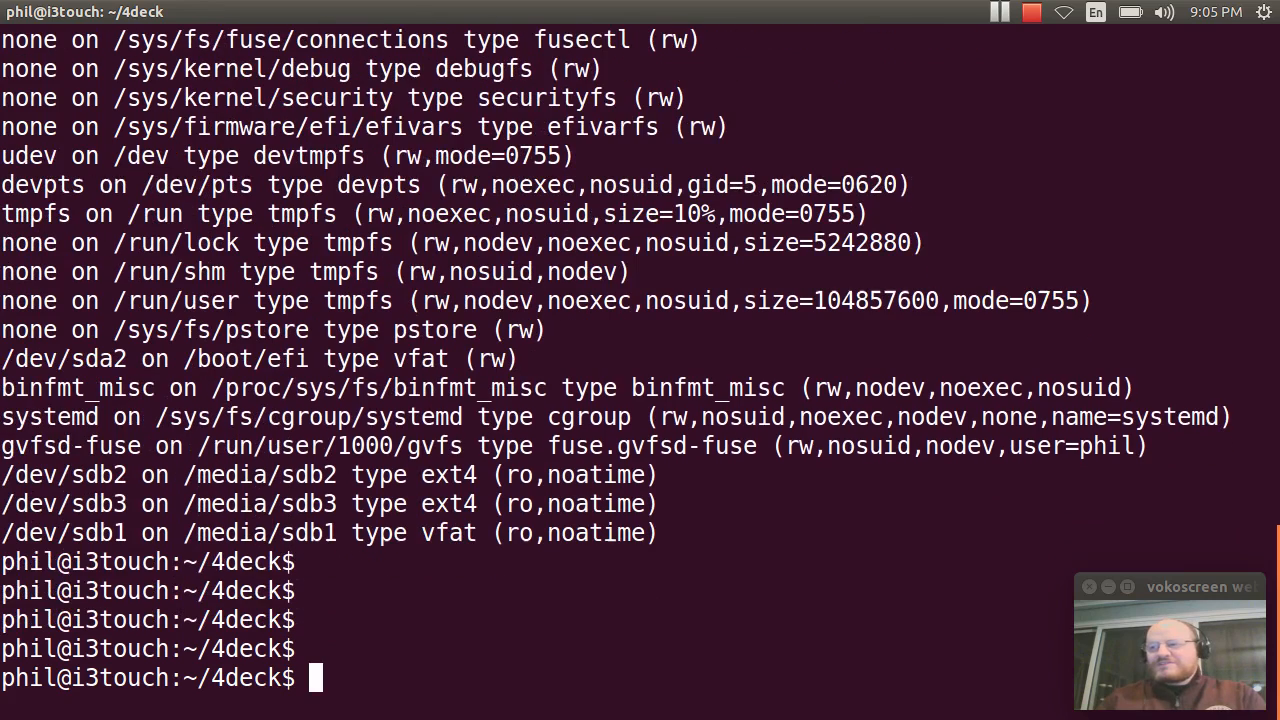